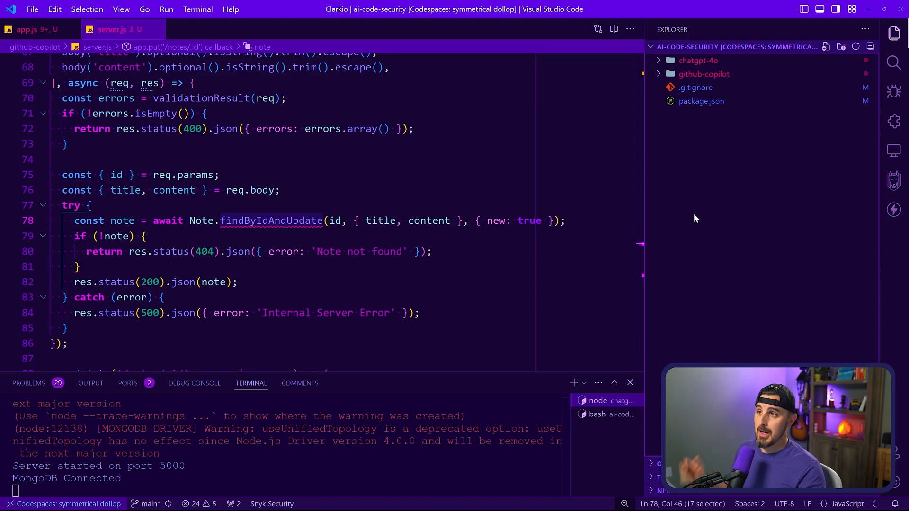
- Expand the chatgpt-4o folder and show Snyk's Code Security results with 6 issues
click(698, 60)
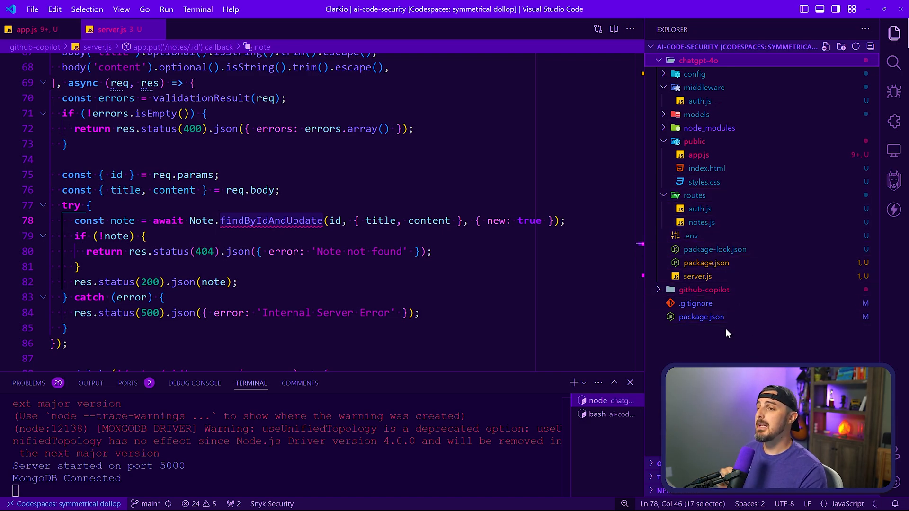
click(697, 276)
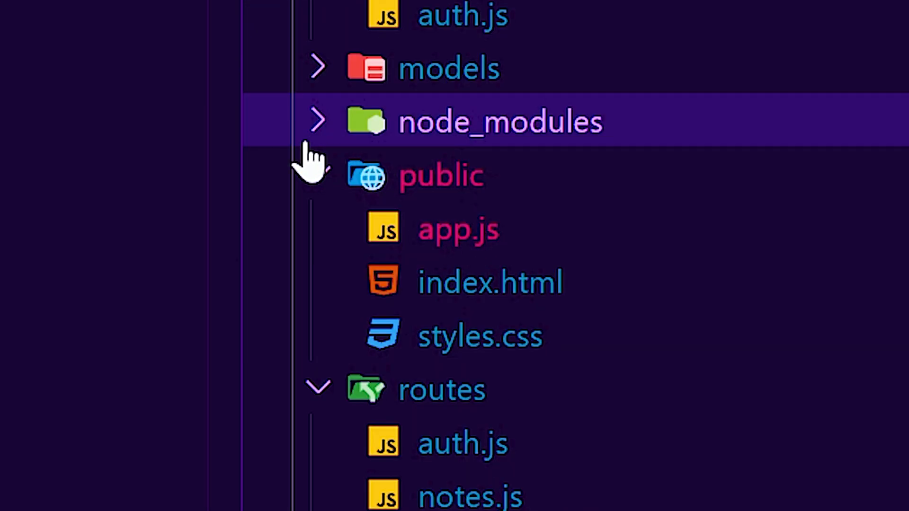
click(488, 282)
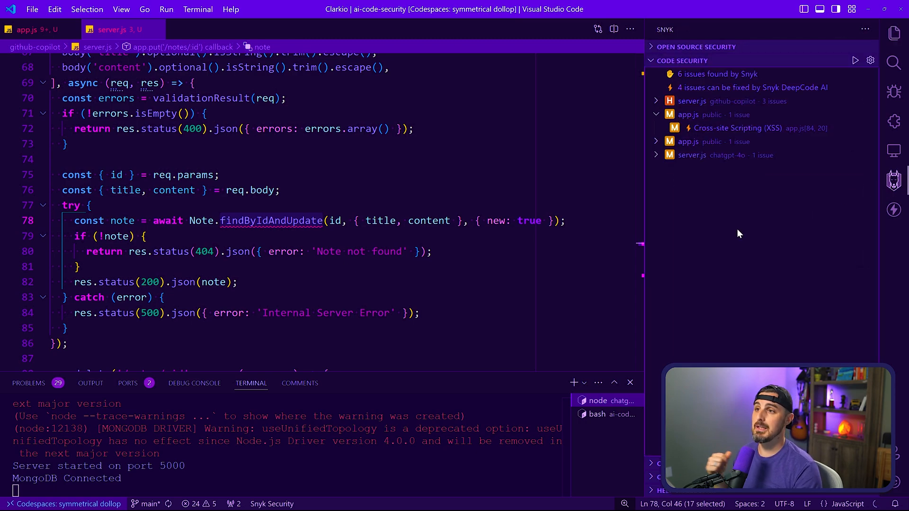
mouse_move(693, 184)
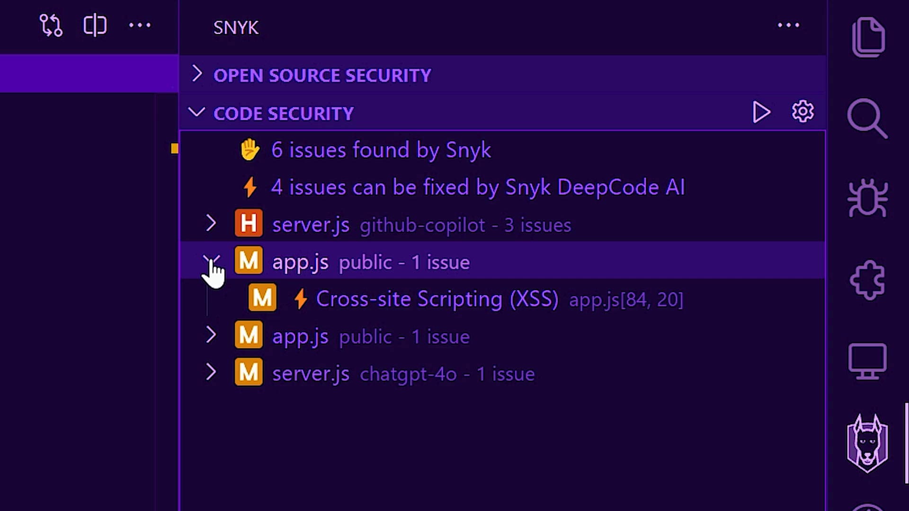
- Check the CSRF issue in server.js, then select the Cross-site Scripting finding in app.js
click(715, 155)
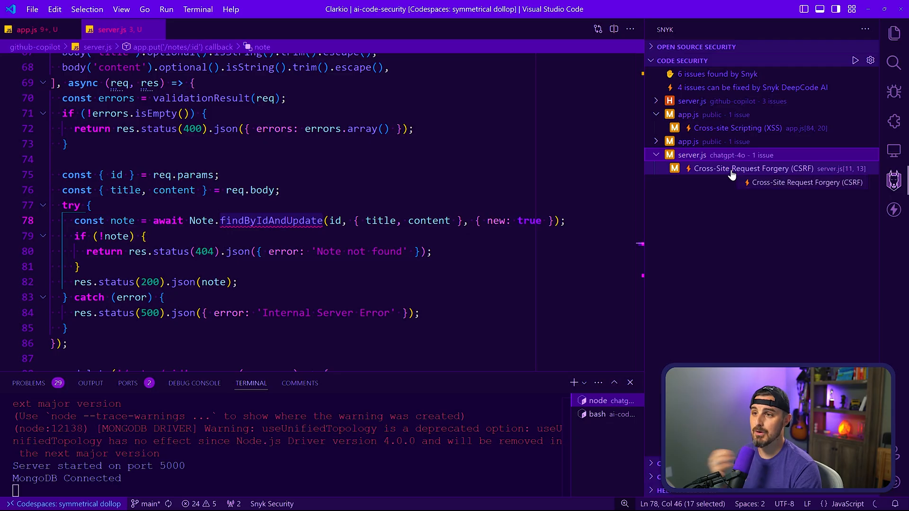
click(656, 155)
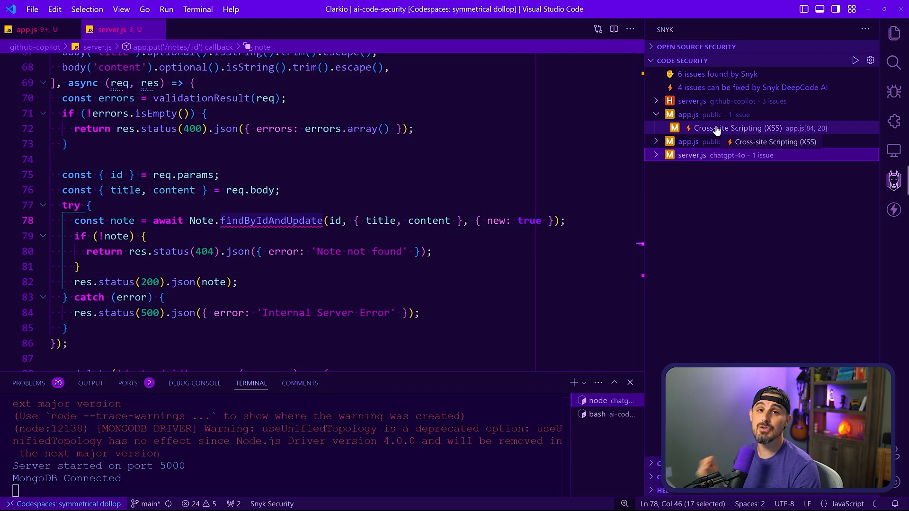
click(739, 127)
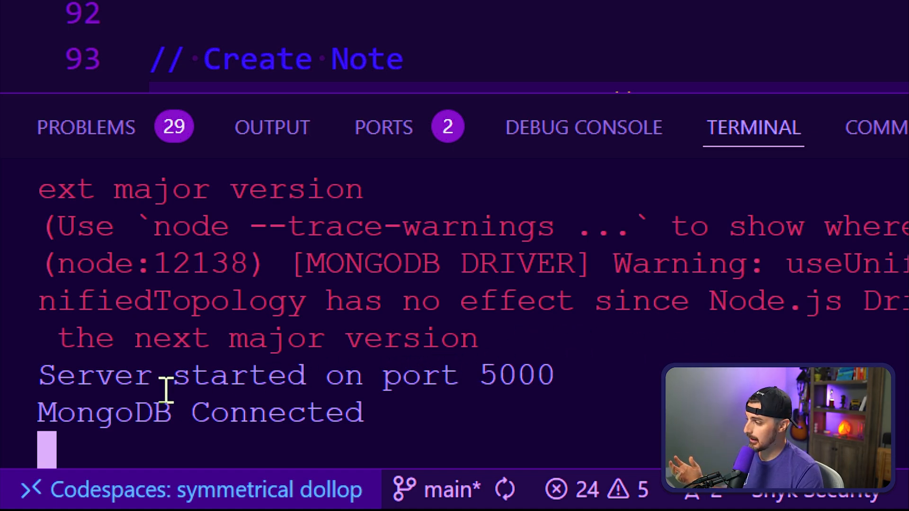
mouse_move(585, 374)
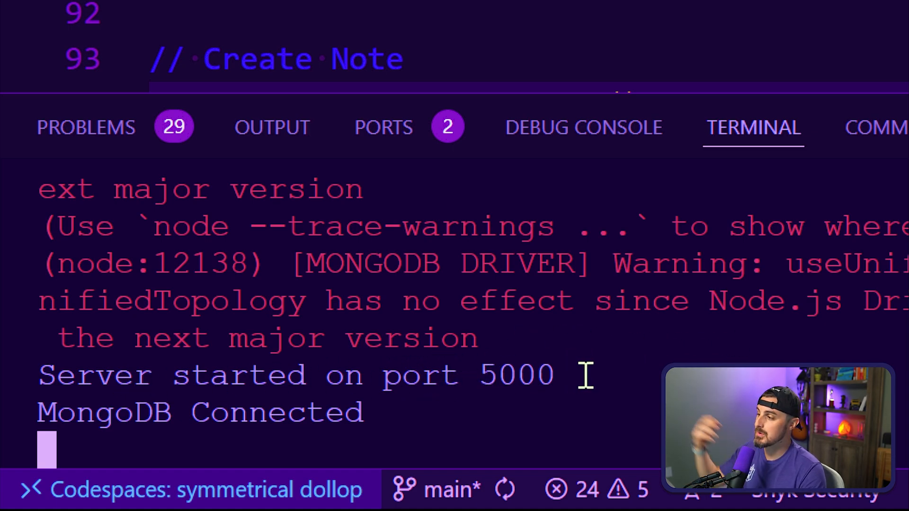
mouse_move(511, 375)
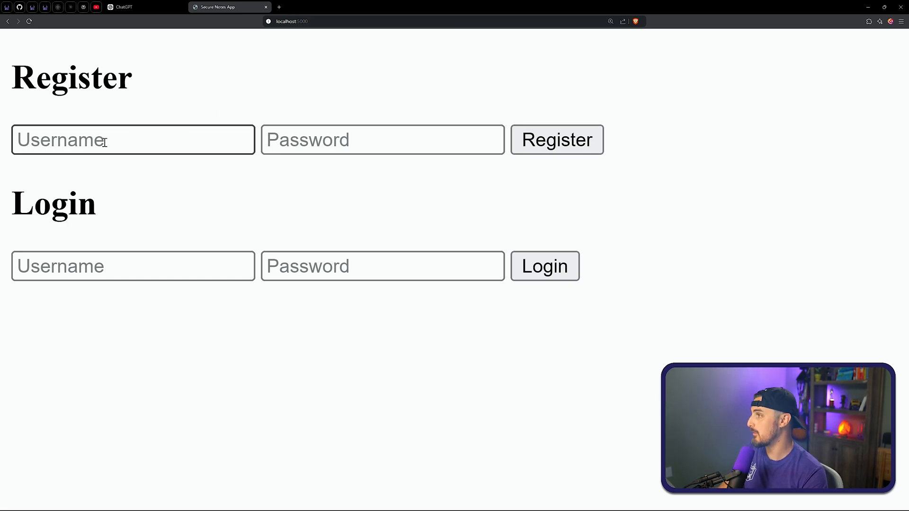
- Sign in as user1, create 'note 1' with a short body, and start a <script> title
click(132, 139)
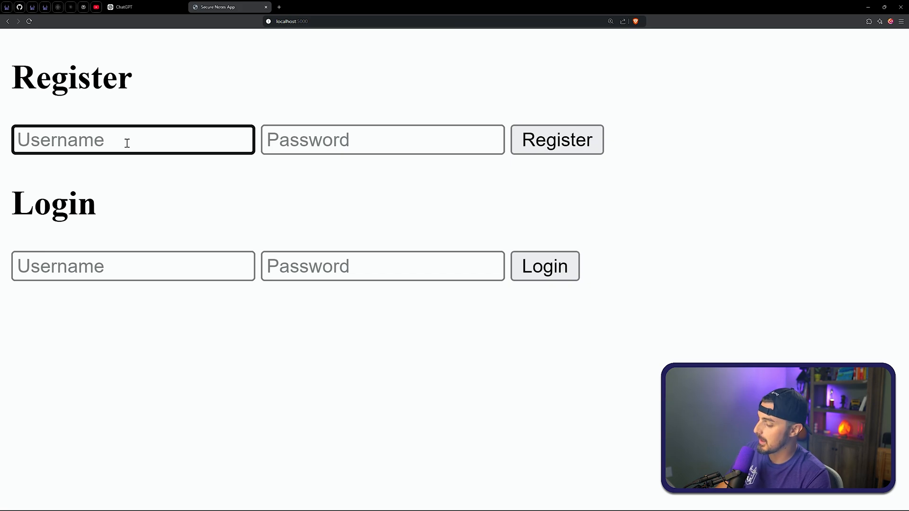
text(user1)
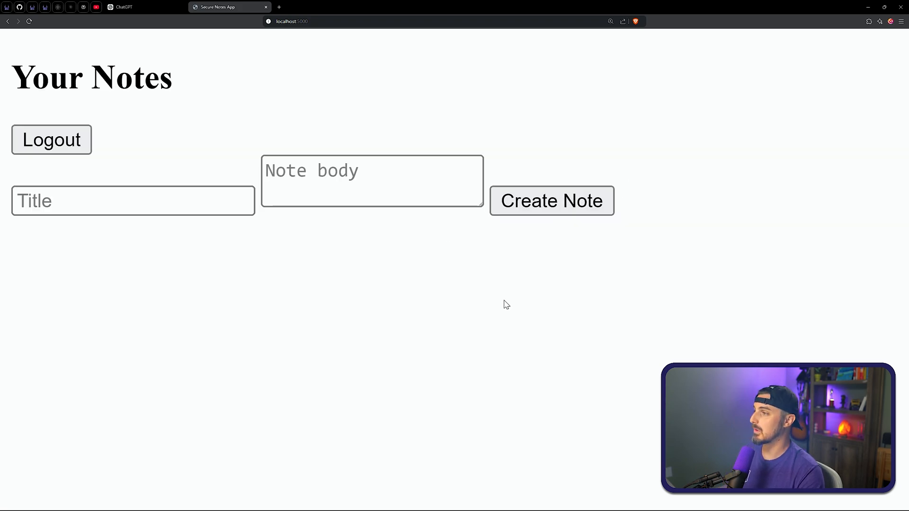
click(132, 200)
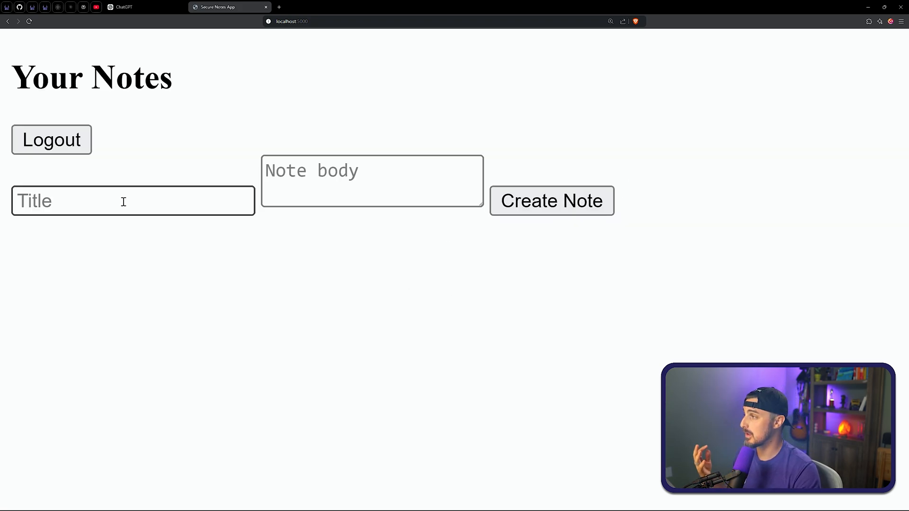
text(not)
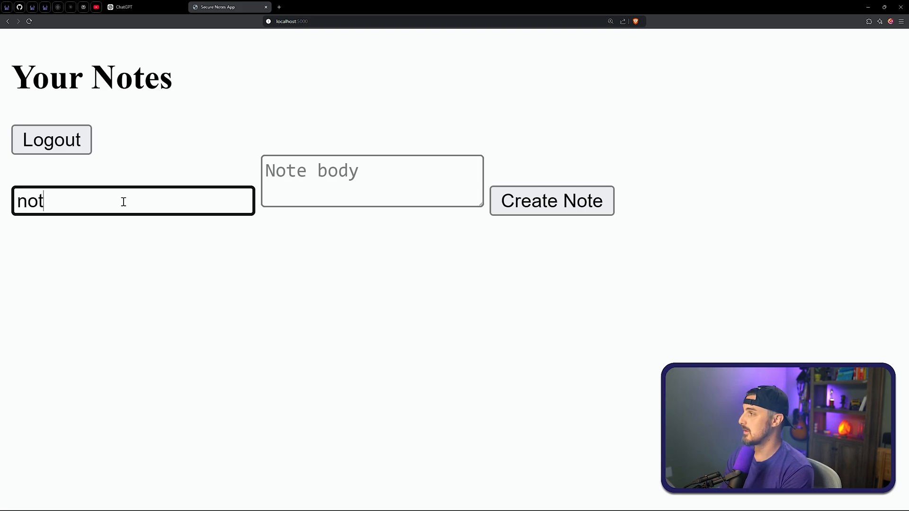
text(body)
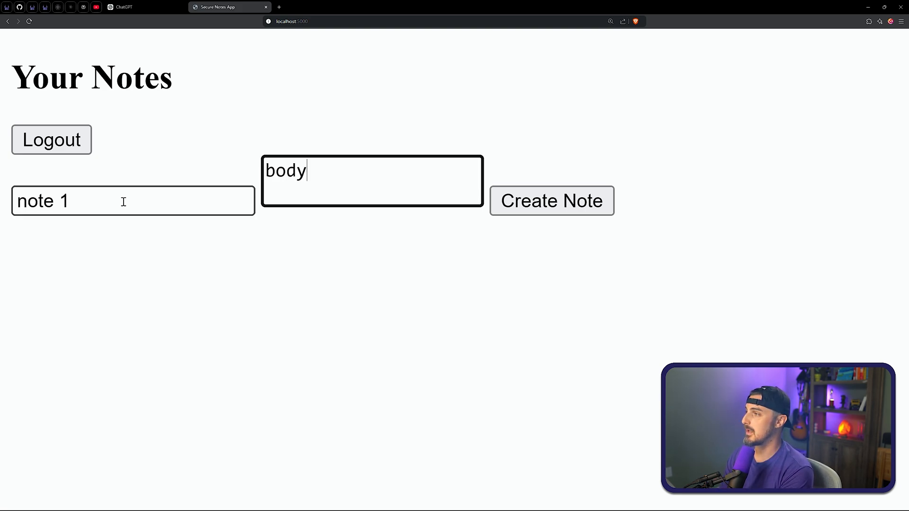
text(of the notwe)
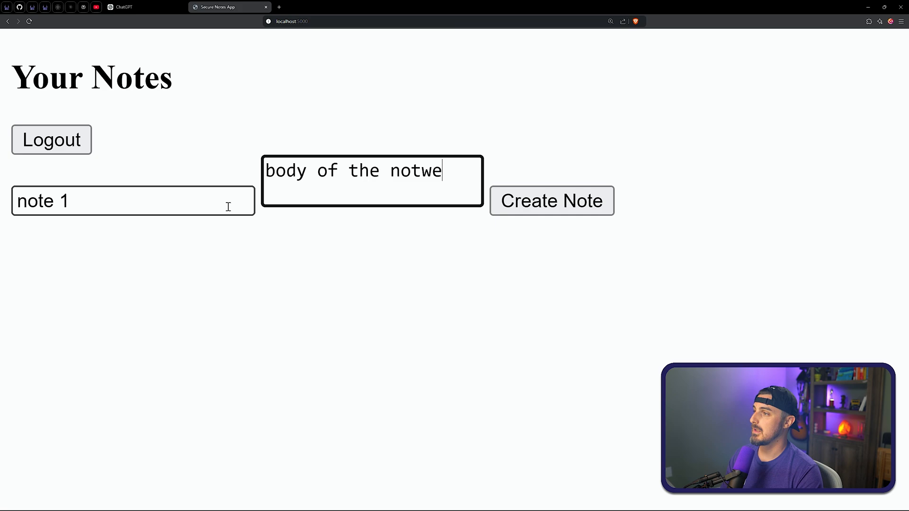
click(550, 201)
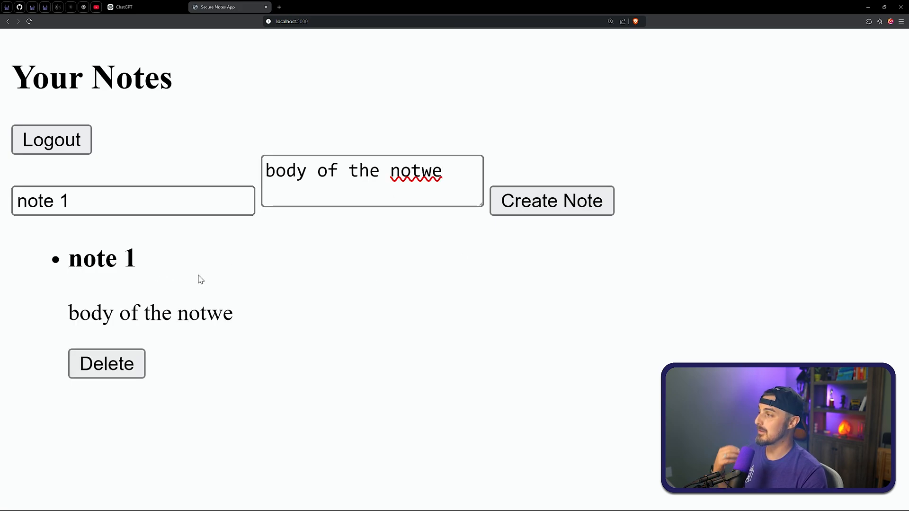
mouse_move(345, 321)
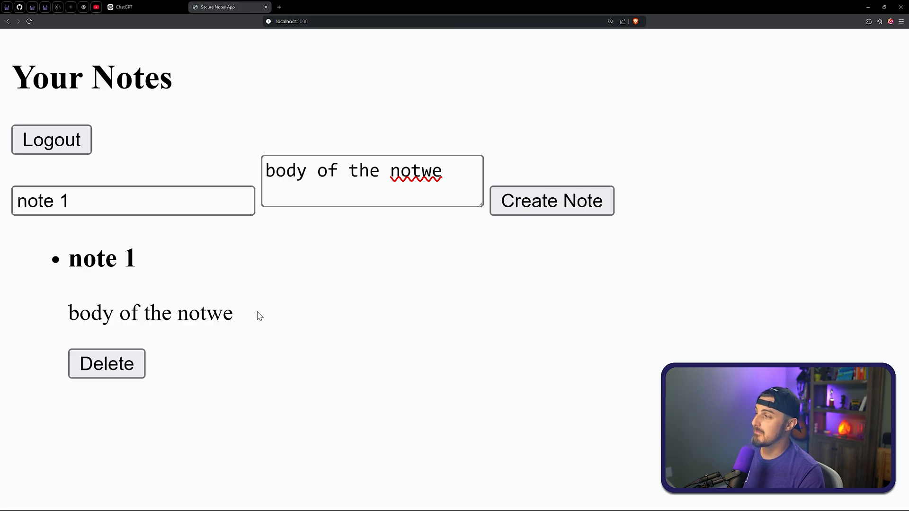
mouse_move(248, 313)
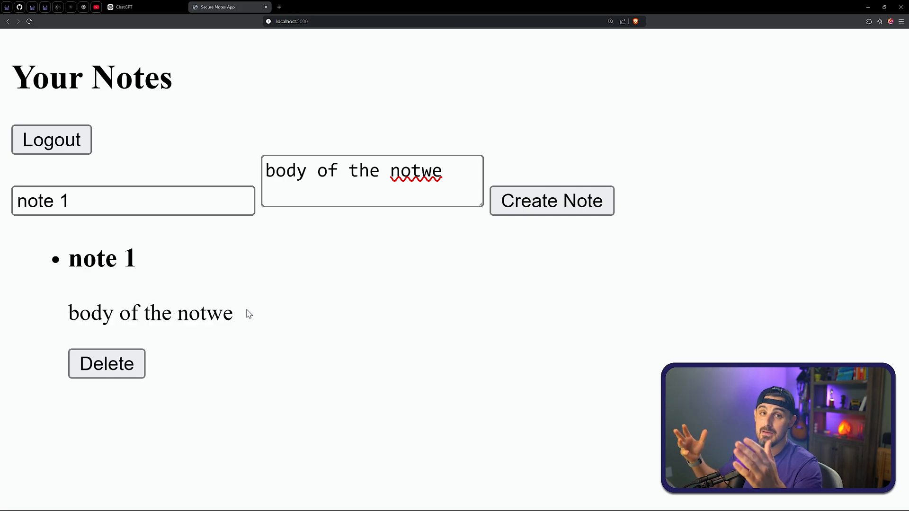
mouse_move(272, 318)
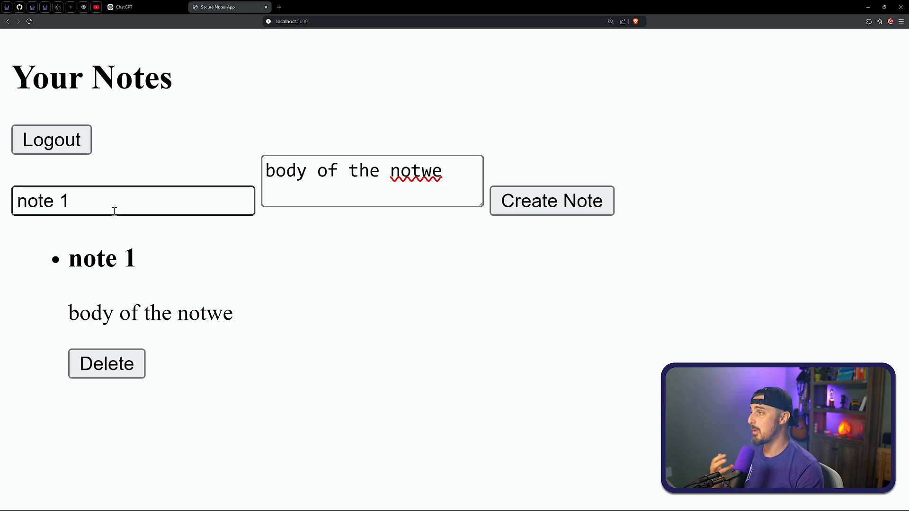
text(<script>)
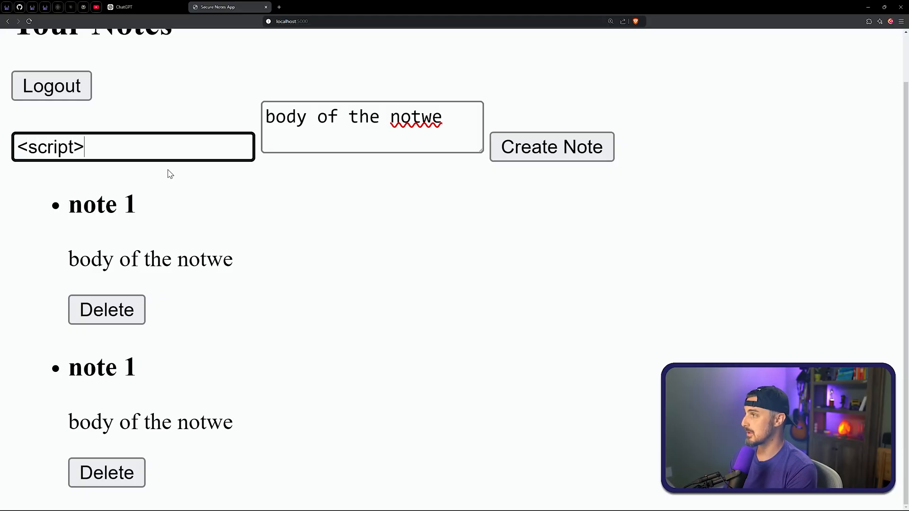
- Complete the <script>alert('XSS')</script> title with body 'hack test', submit, and reselect the title
text(alert(')
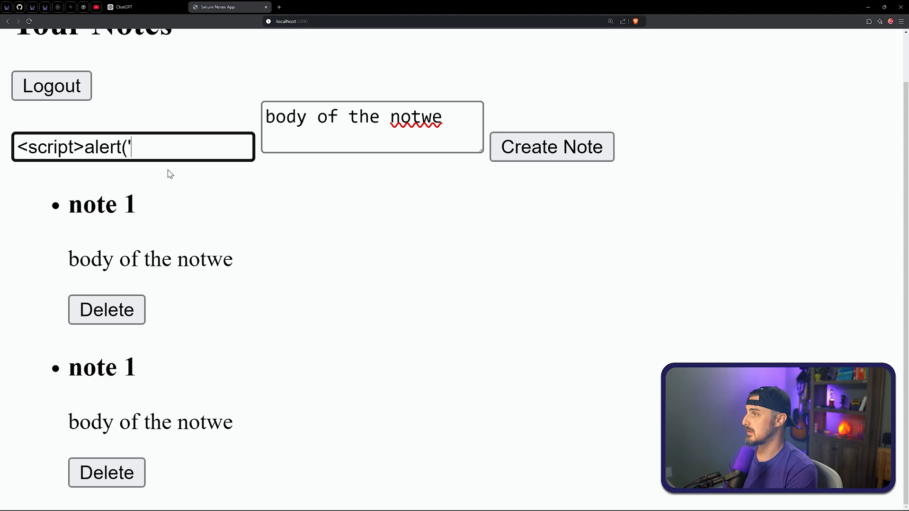
text(XSS')
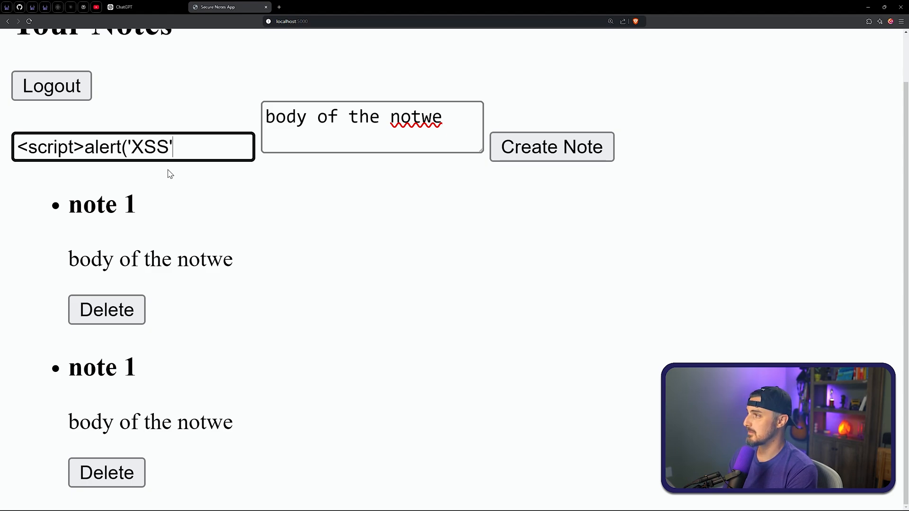
text(</script>)
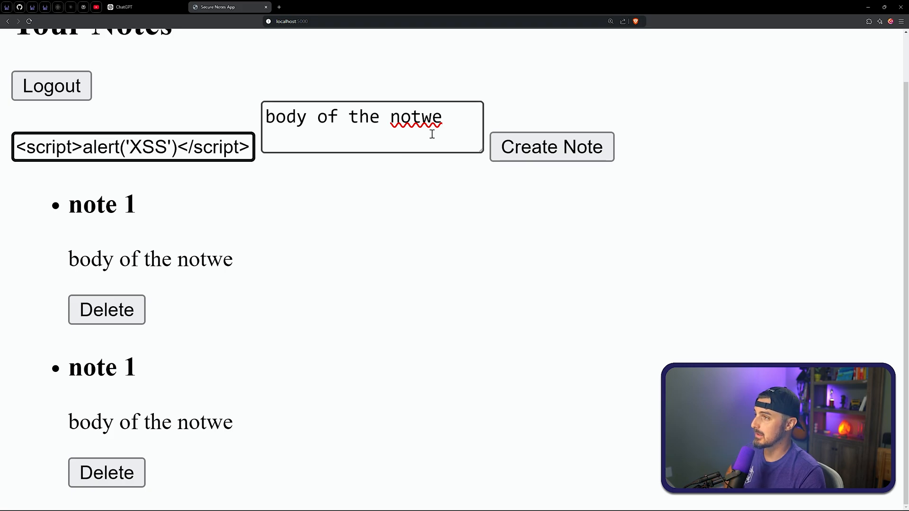
text(hack test)
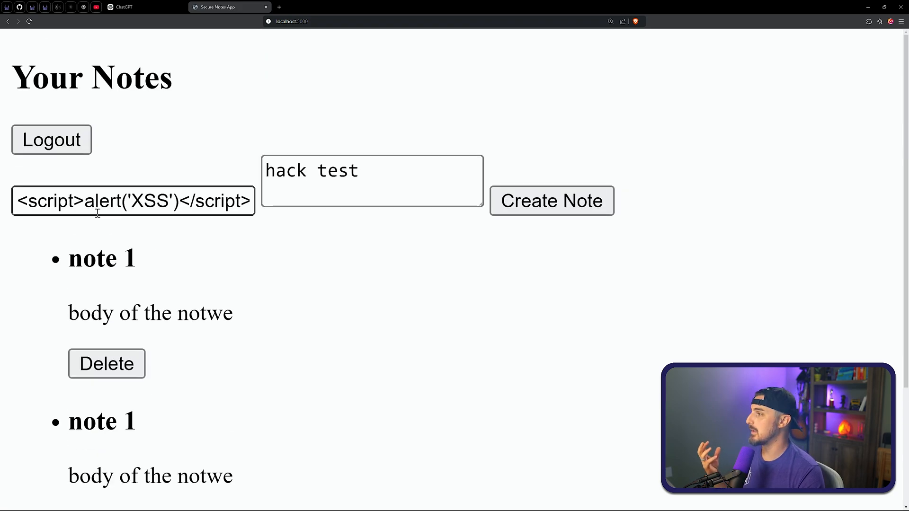
click(551, 200)
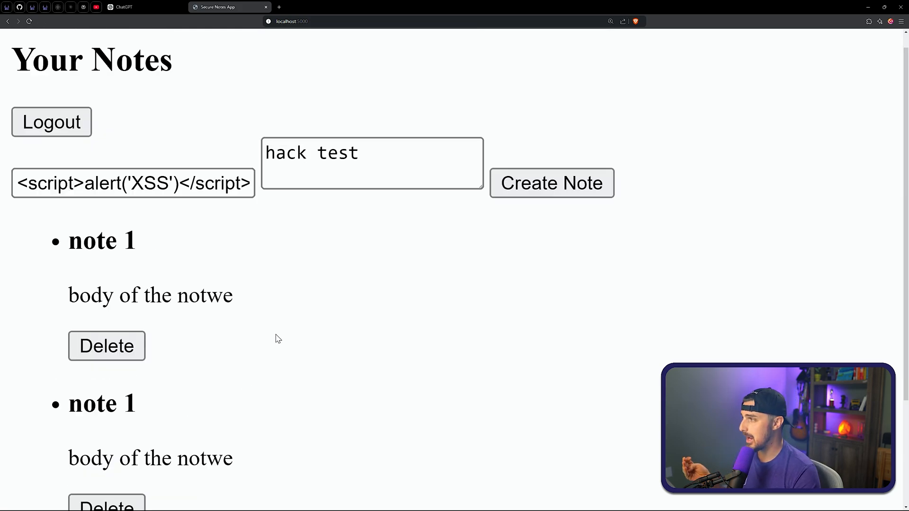
click(132, 184)
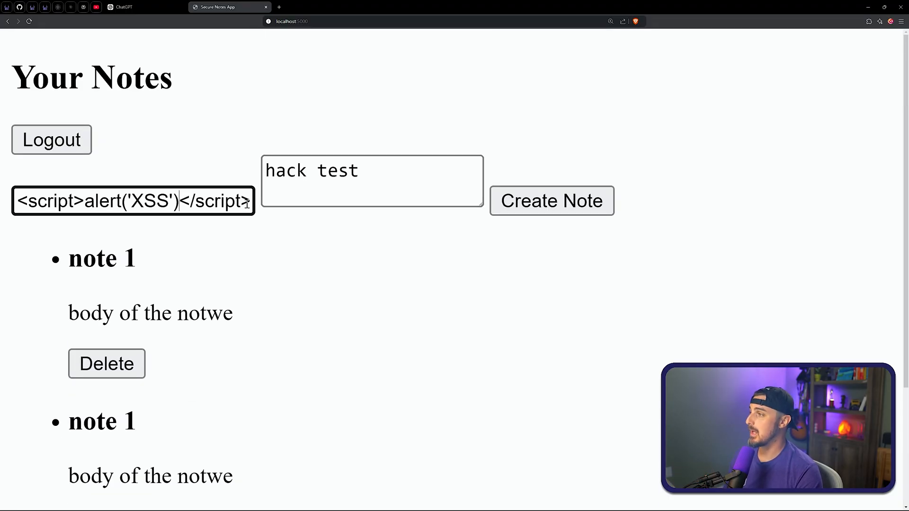
- Title the note 'hack test that works' with an img onerror alert('XSS') body
text(hack test that works)
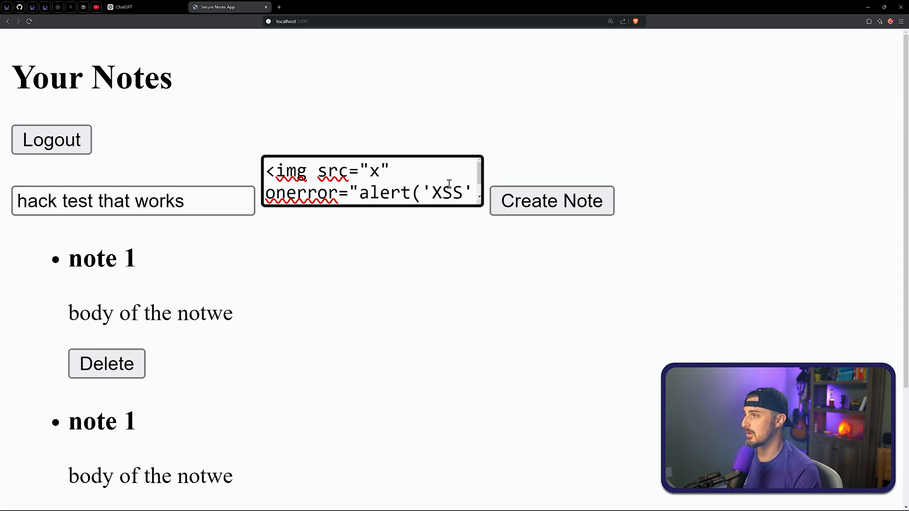
double_click(284, 171)
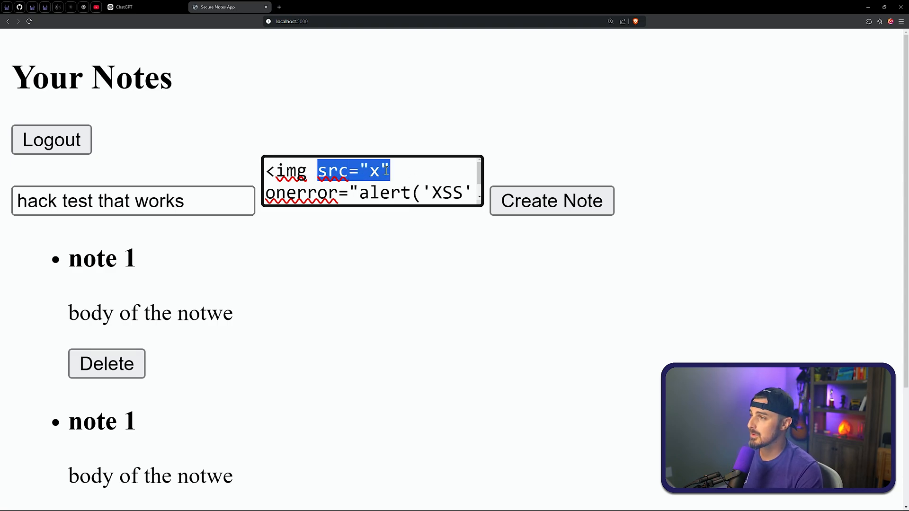
click(394, 170)
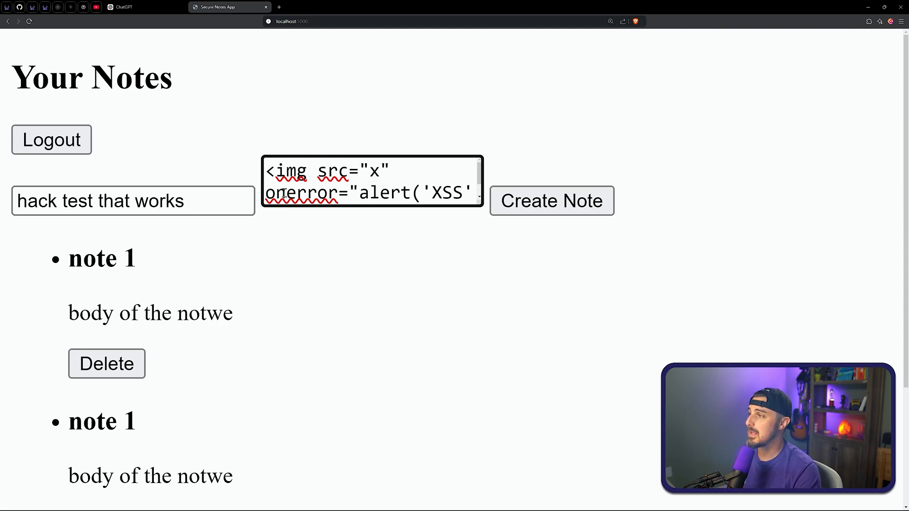
double_click(299, 193)
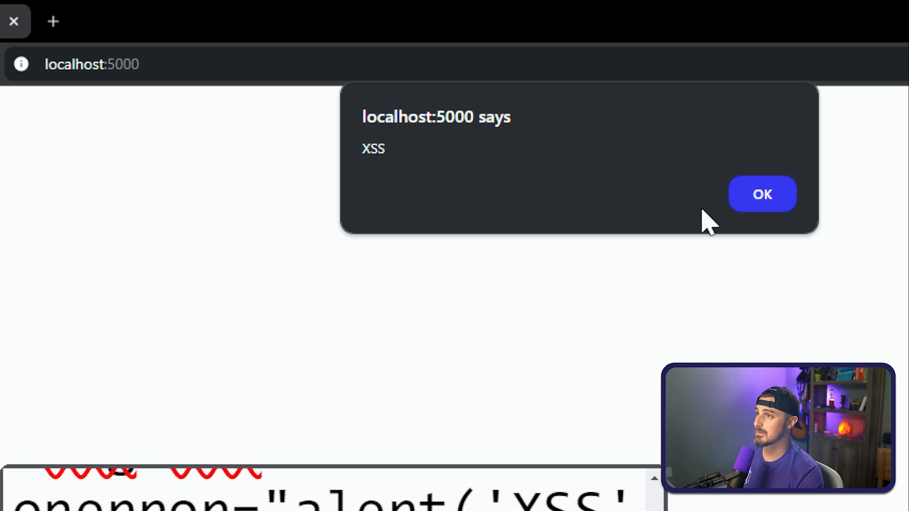
- Dismiss the XSS alert, view the broken-image note, and select alert('XSS') in the body
click(761, 193)
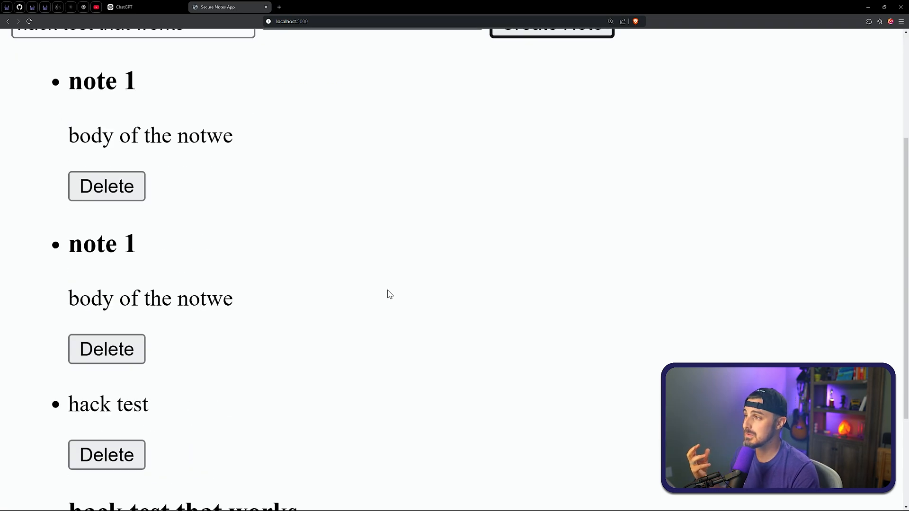
scroll(down, 3)
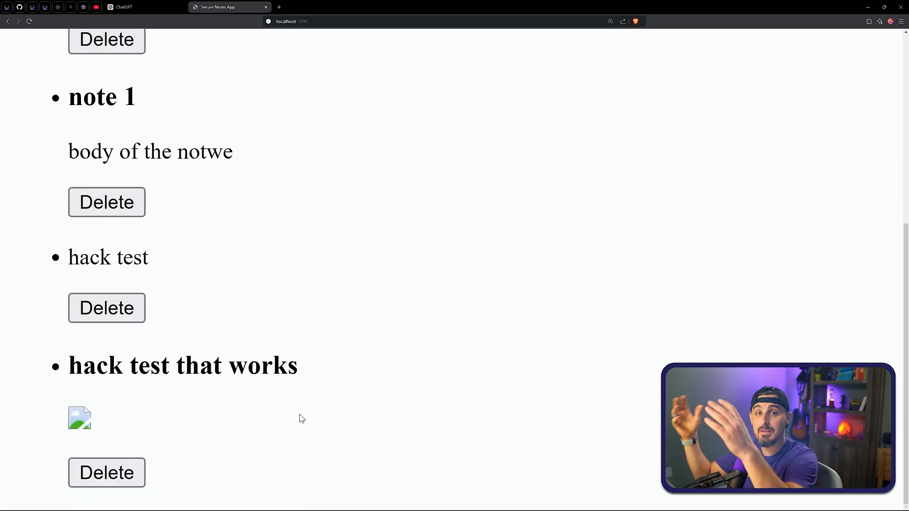
mouse_move(311, 414)
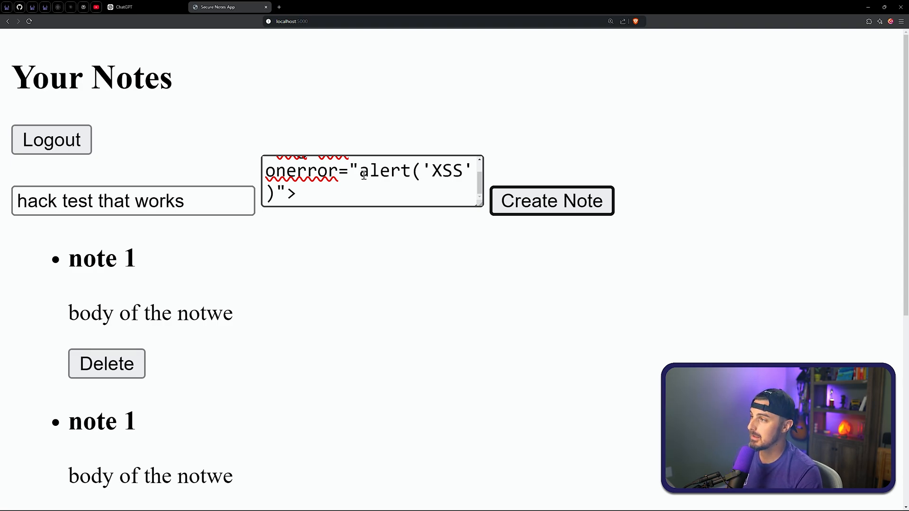
double_click(383, 169)
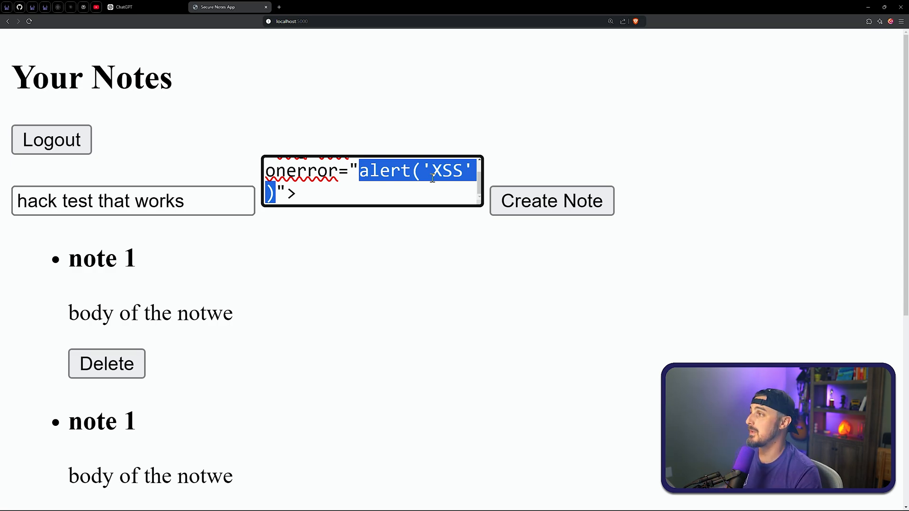
mouse_move(179, 139)
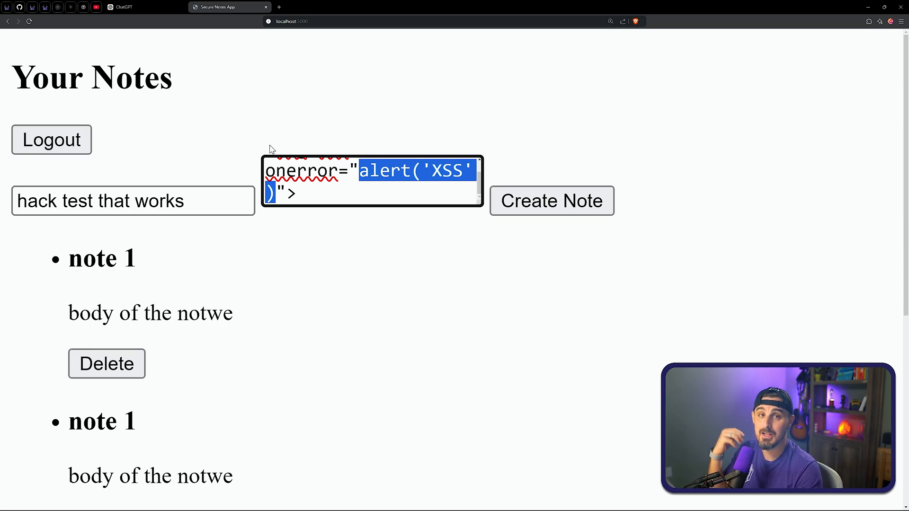
mouse_move(387, 143)
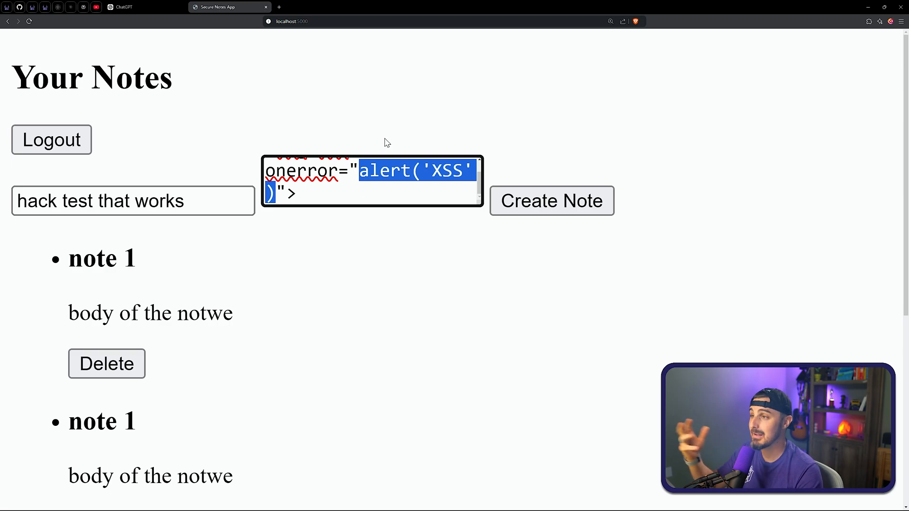
mouse_move(434, 300)
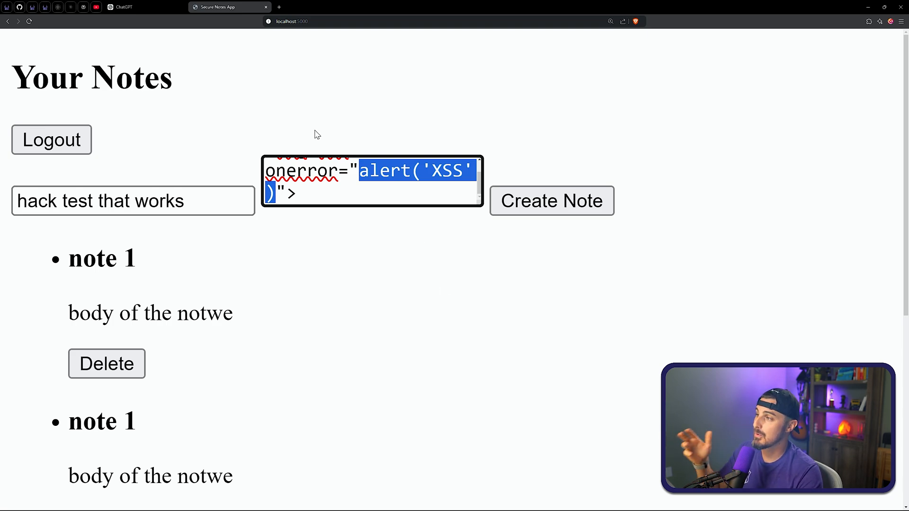
- Inspect localhost:5000 local storage in DevTools to find the token, then select the alert message
key(F12)
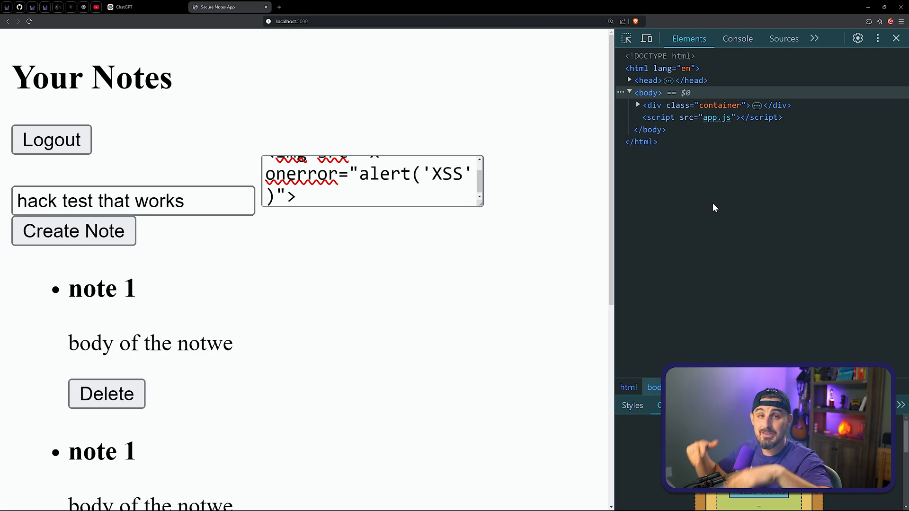
mouse_move(739, 199)
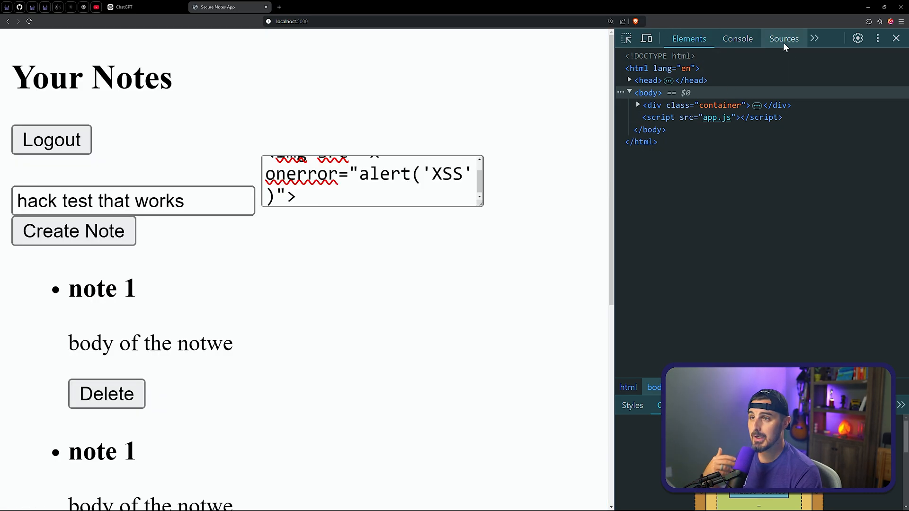
click(783, 38)
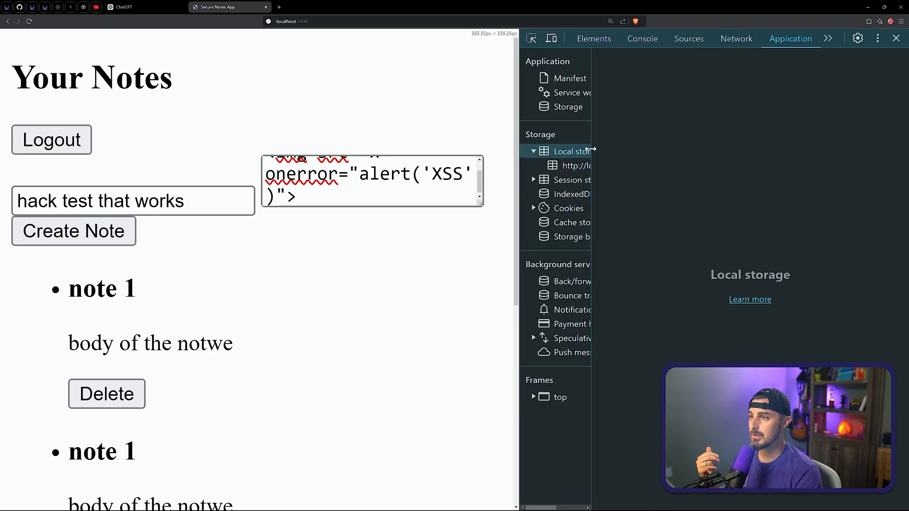
click(579, 166)
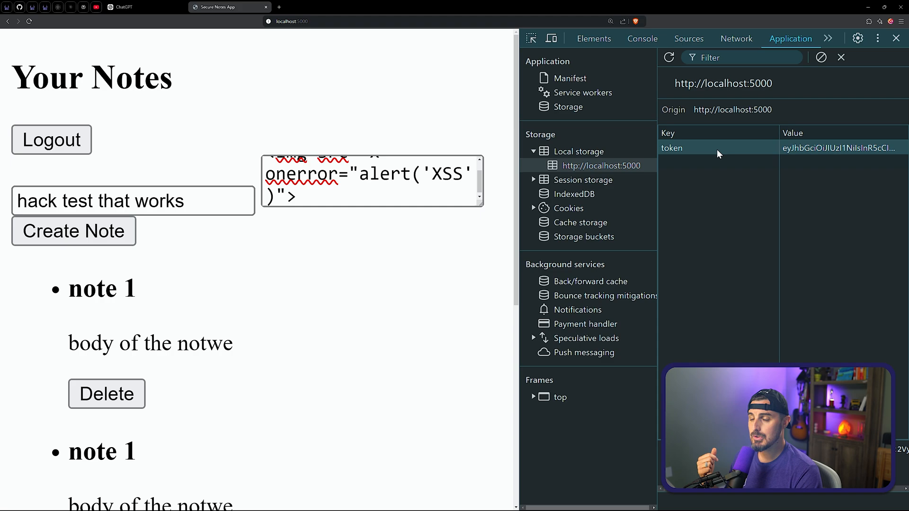
mouse_move(829, 150)
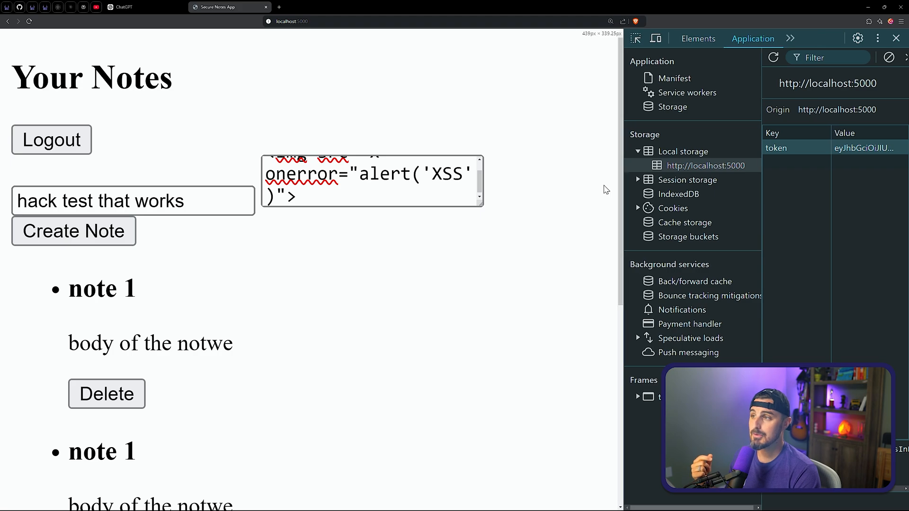
click(400, 174)
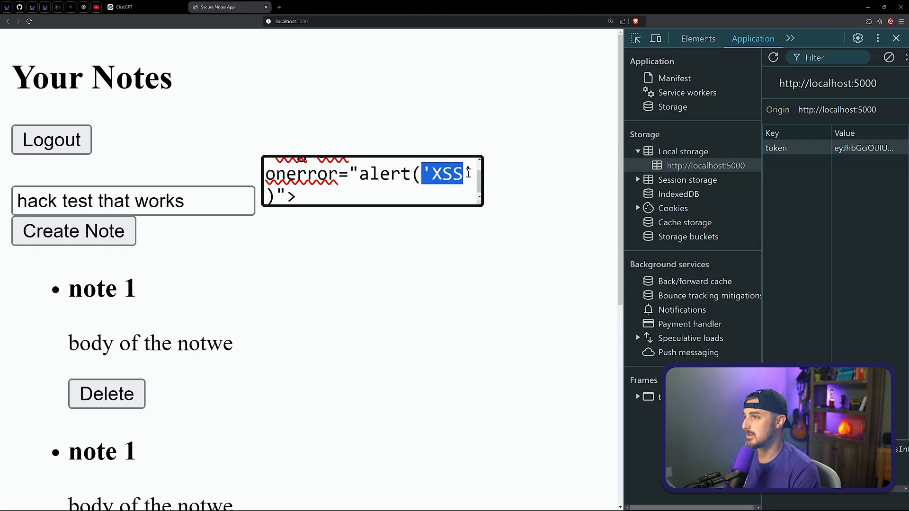
- Change the alert to localStorage.getItem('token'), retitle 'hack test that works 1', submit, and dismiss
text(local)
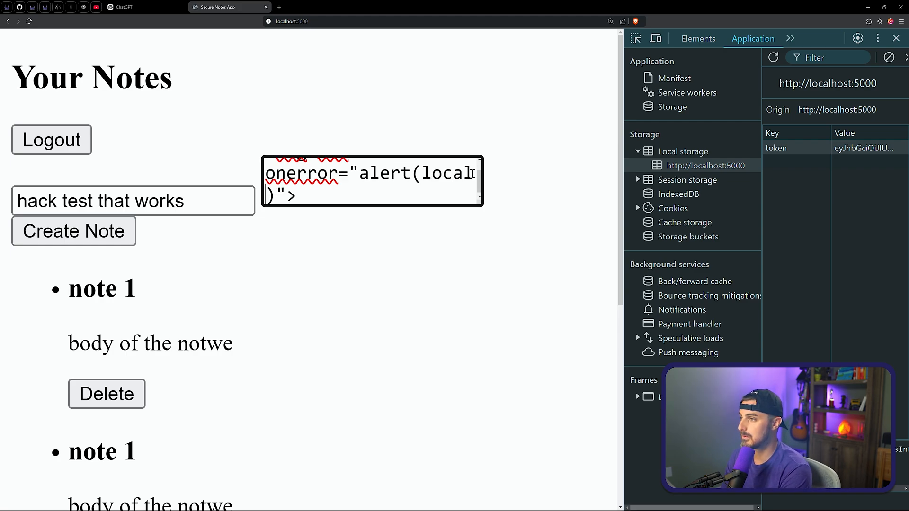
text(Storage.getItem(')
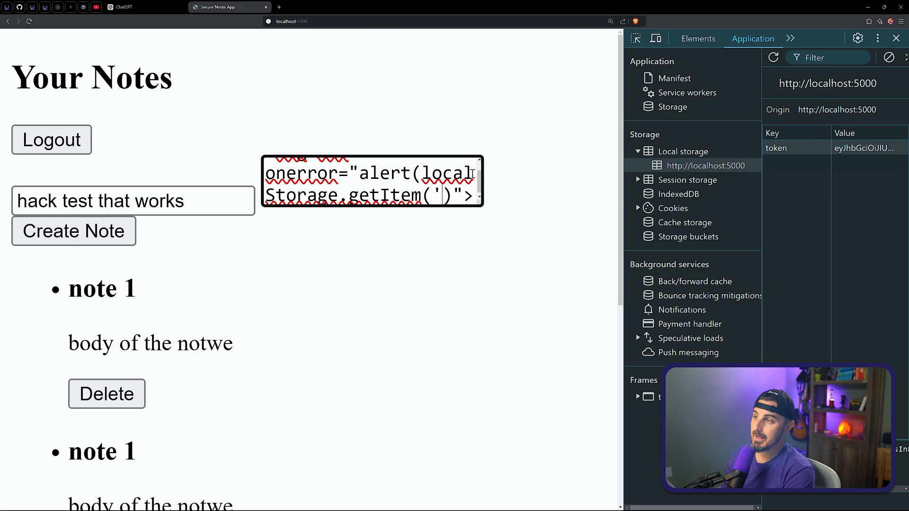
text(token')
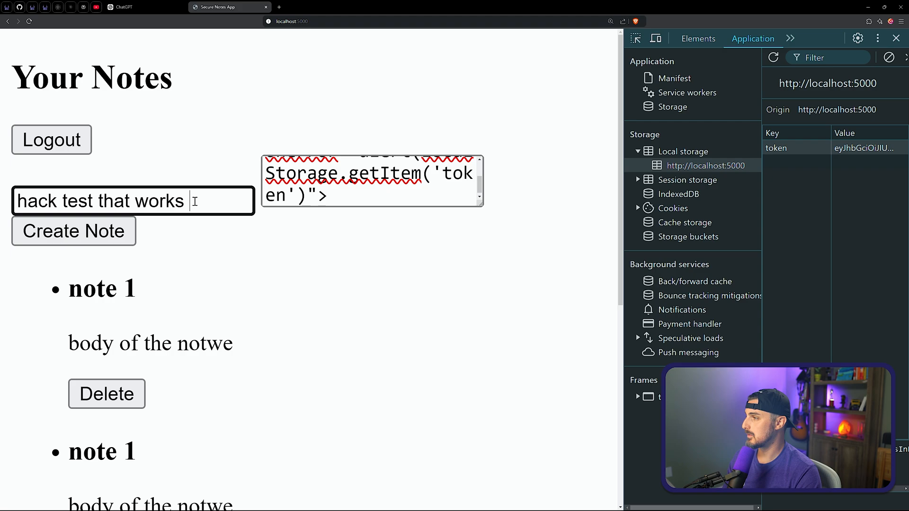
text(1)
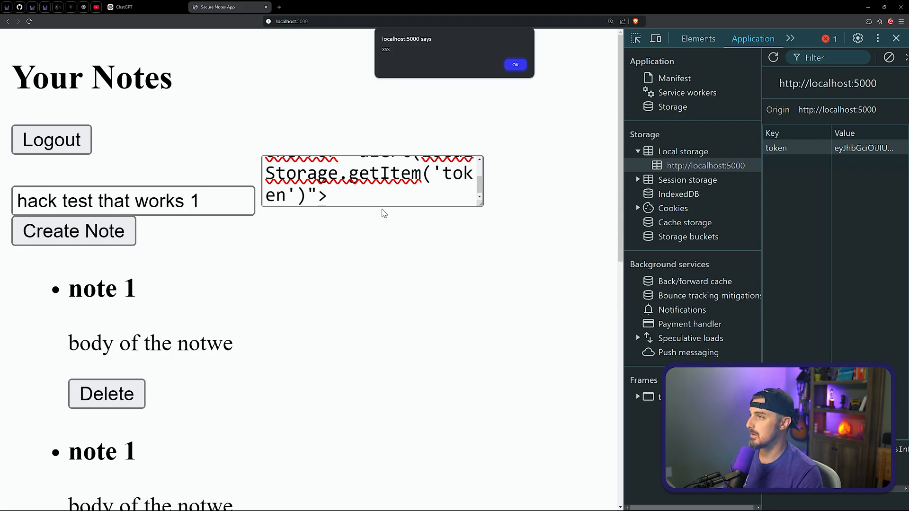
click(514, 64)
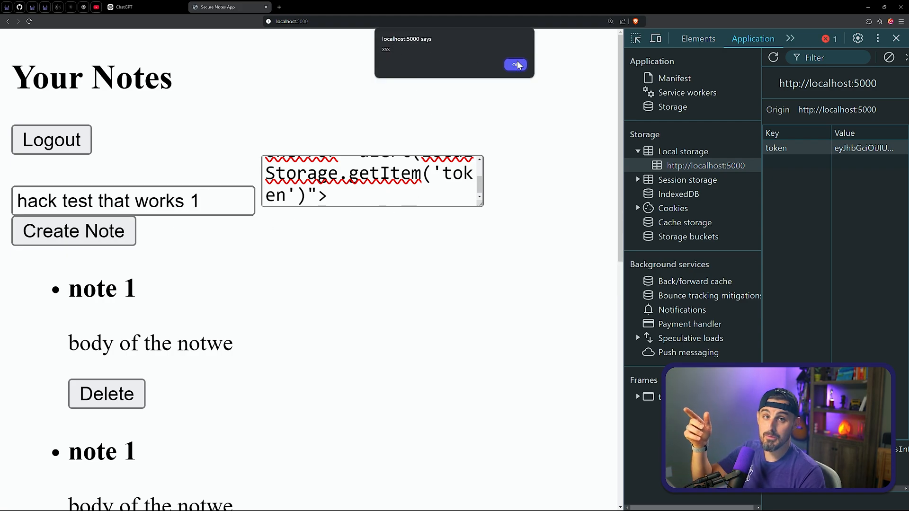
click(515, 65)
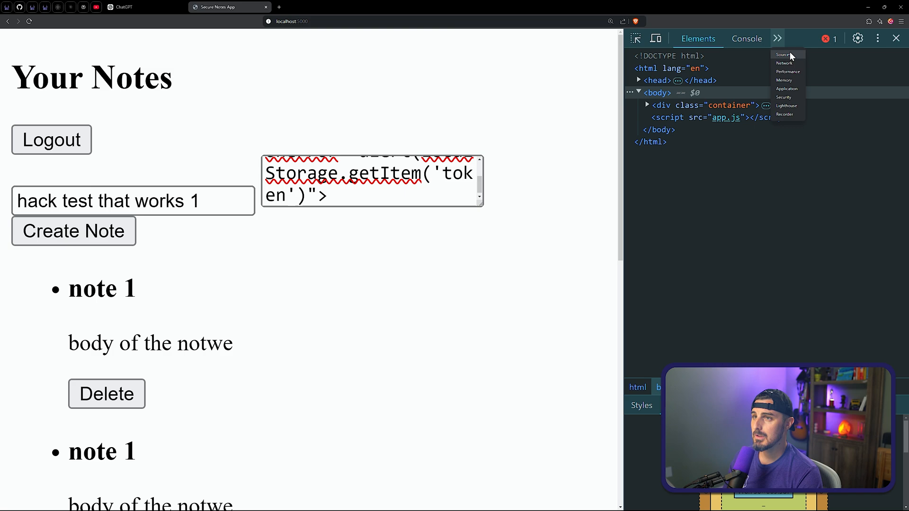
- Check the console, append 2 to the note, and dismiss the session-token alert
click(747, 38)
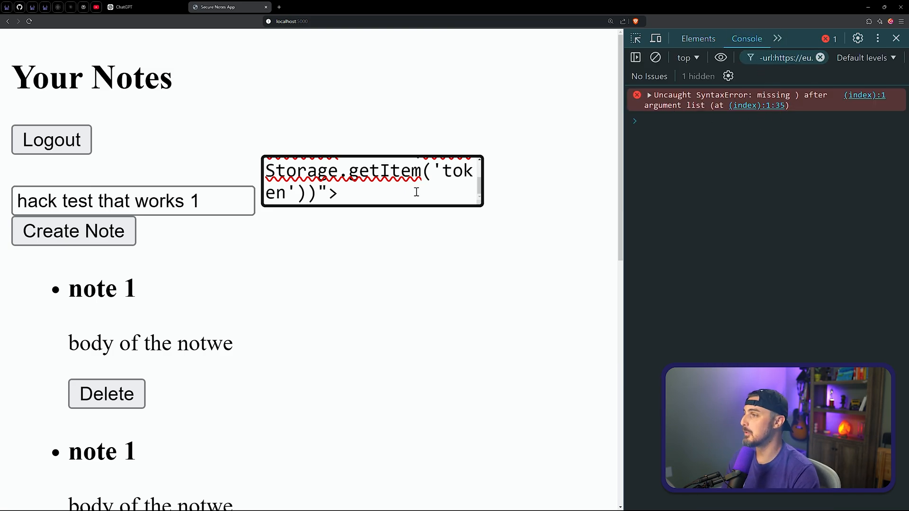
text(2)
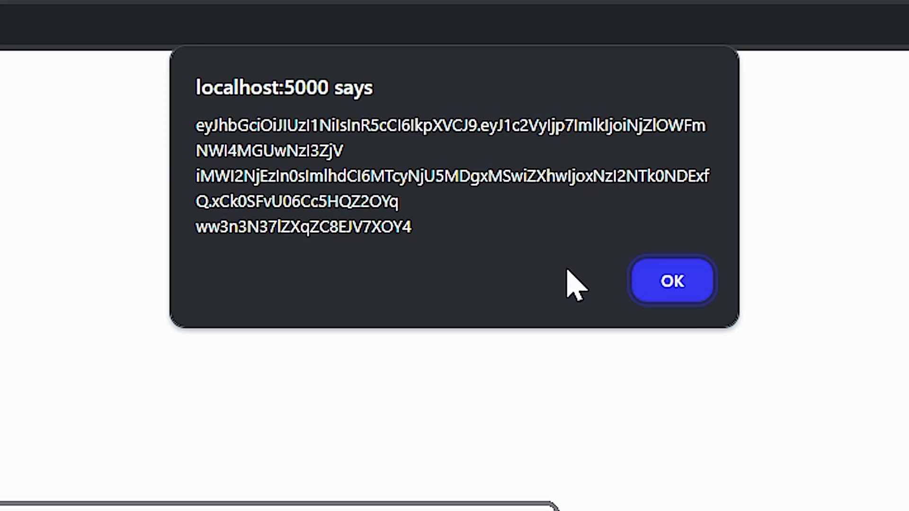
mouse_move(478, 250)
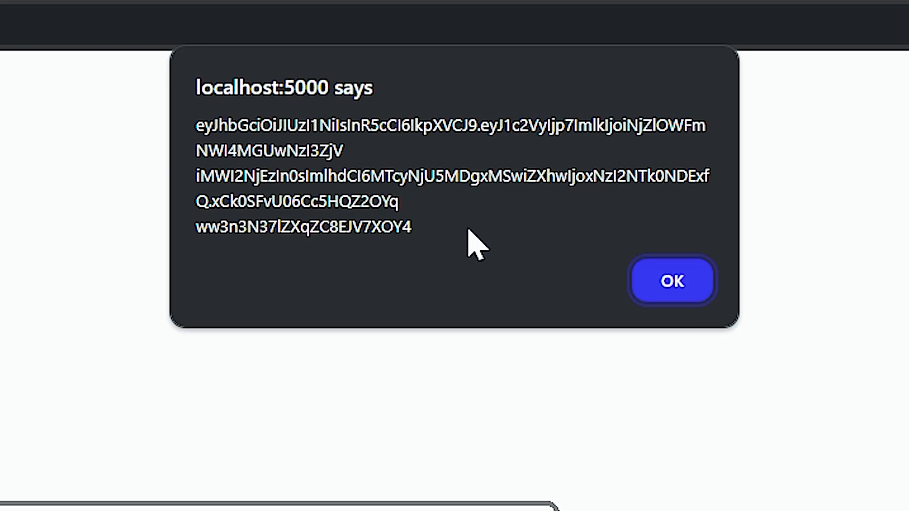
click(671, 281)
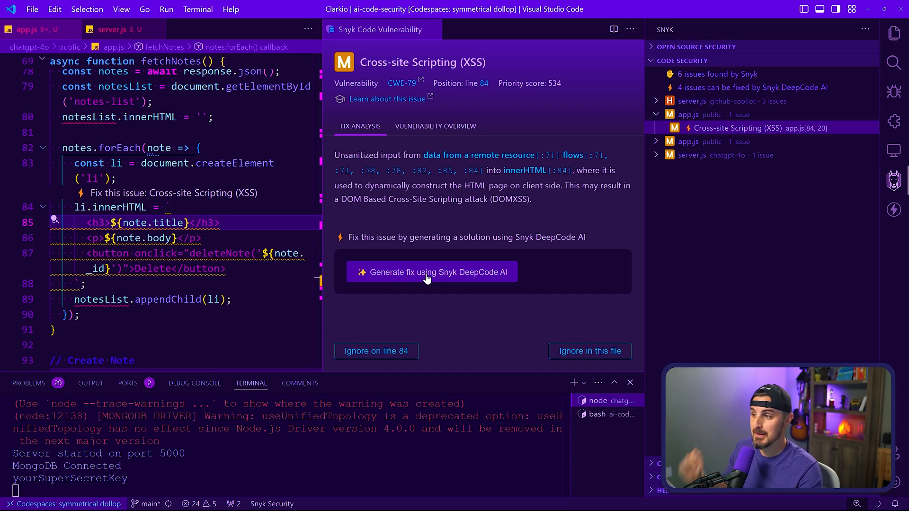
- Generate Snyk DeepCode AI fixes and apply the innerText replacement for innerHTML
click(431, 272)
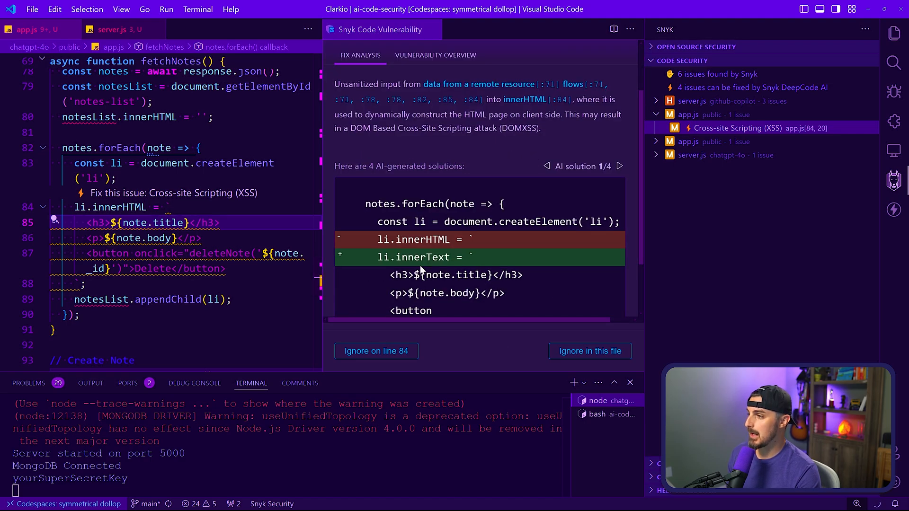
scroll(down, 3)
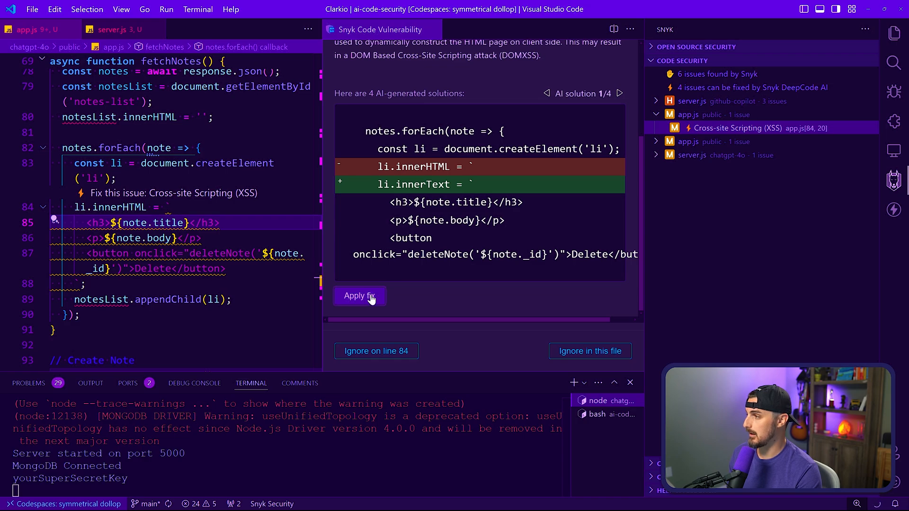
click(359, 295)
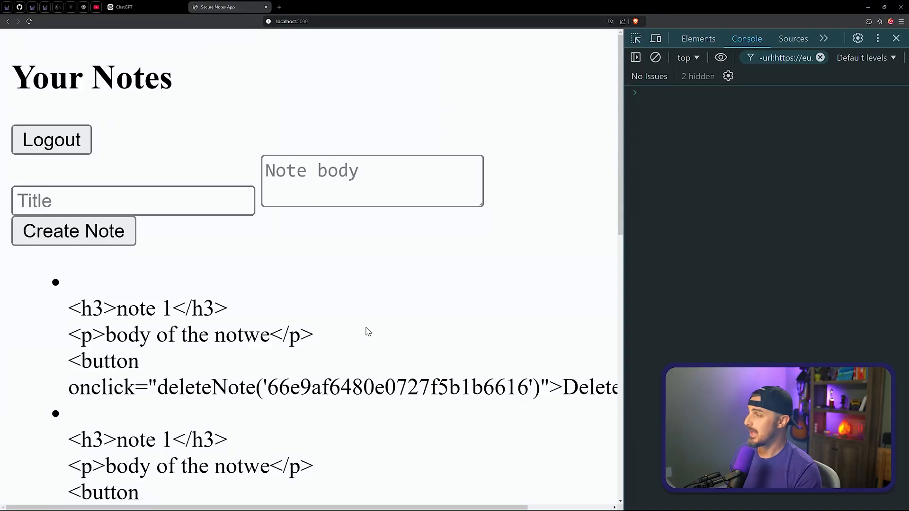
mouse_move(533, 52)
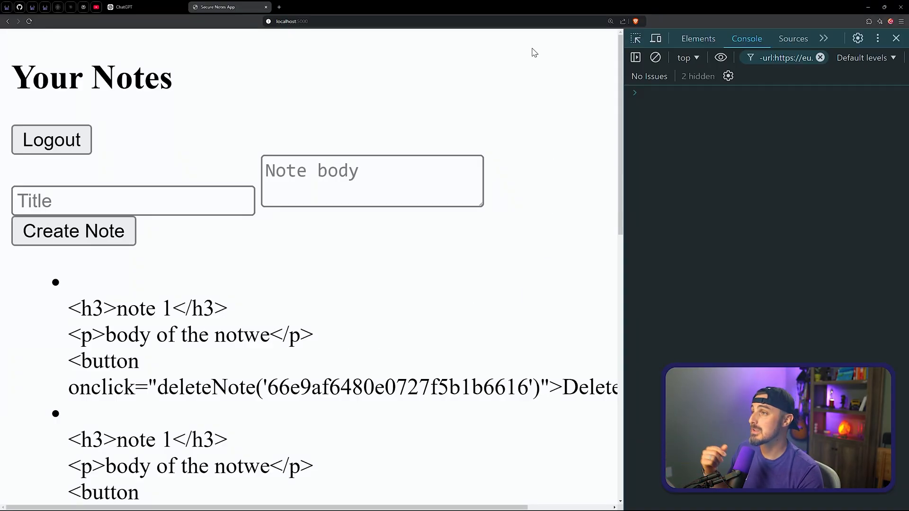
mouse_move(471, 60)
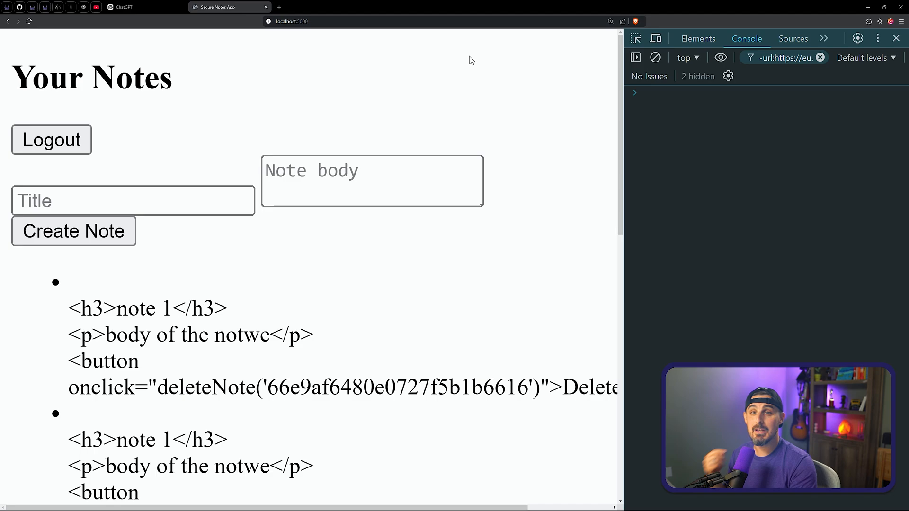
mouse_move(388, 326)
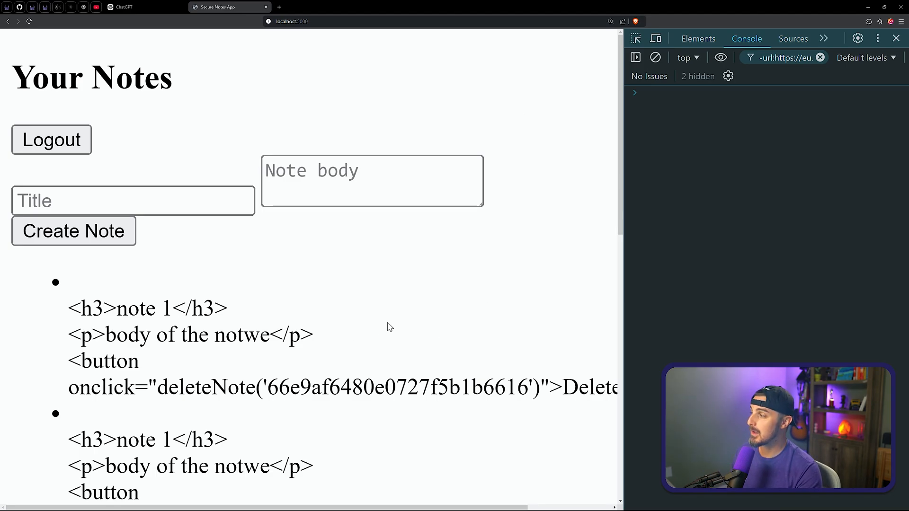
- Scroll the Secure Notes list to check the script alert('XSS') note shows as plain text
scroll(down, 3)
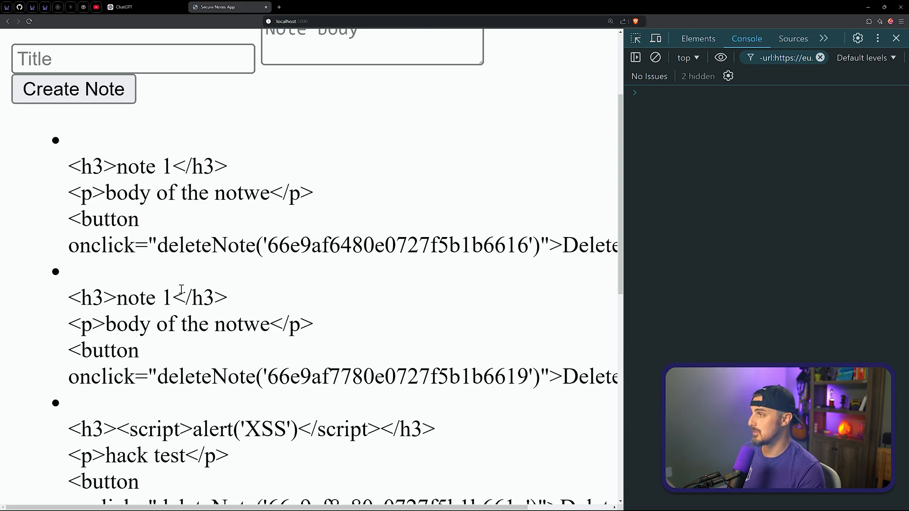
scroll(down, 3)
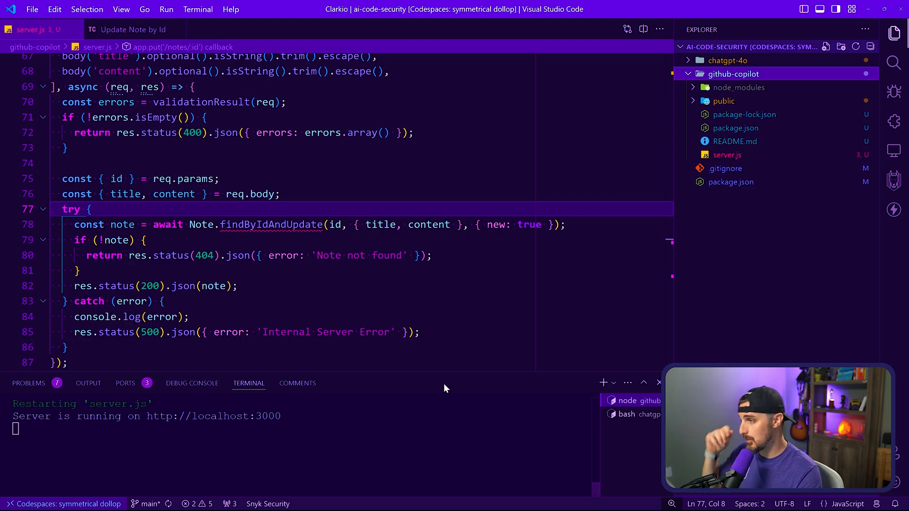
click(893, 181)
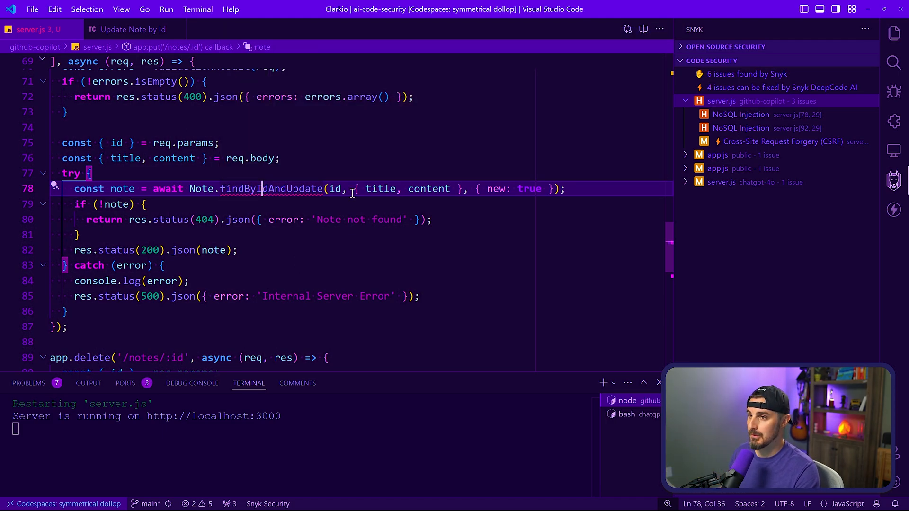
click(740, 114)
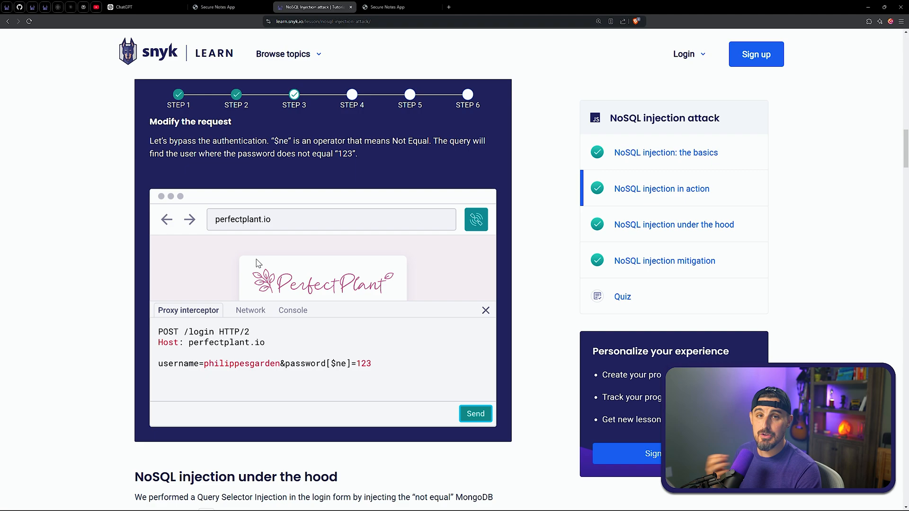
mouse_move(295, 270)
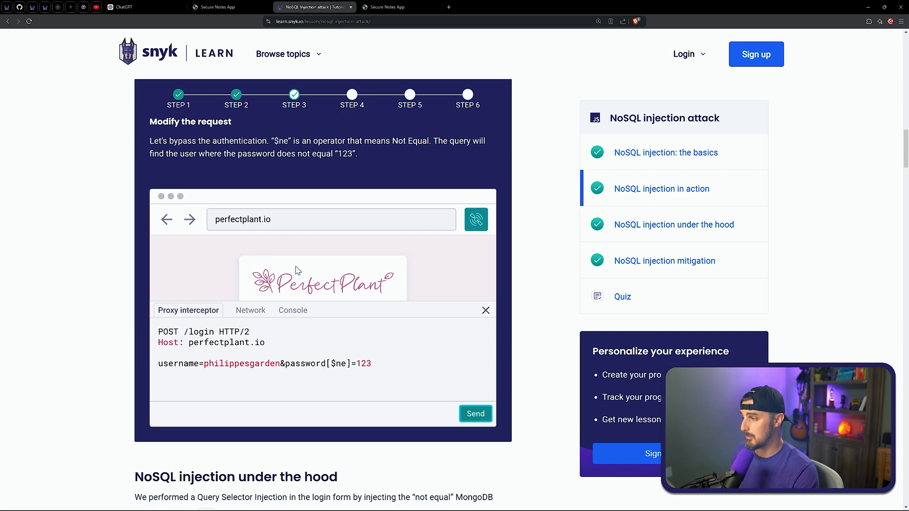
- Scroll the Snyk Learn lesson to 'NoSQL injection under the hood' and highlight $ne
scroll(down, 3)
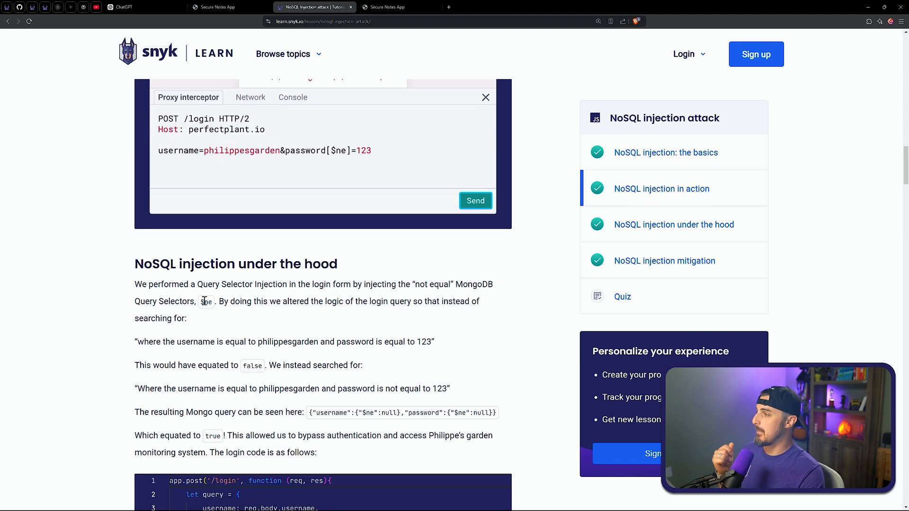
double_click(206, 302)
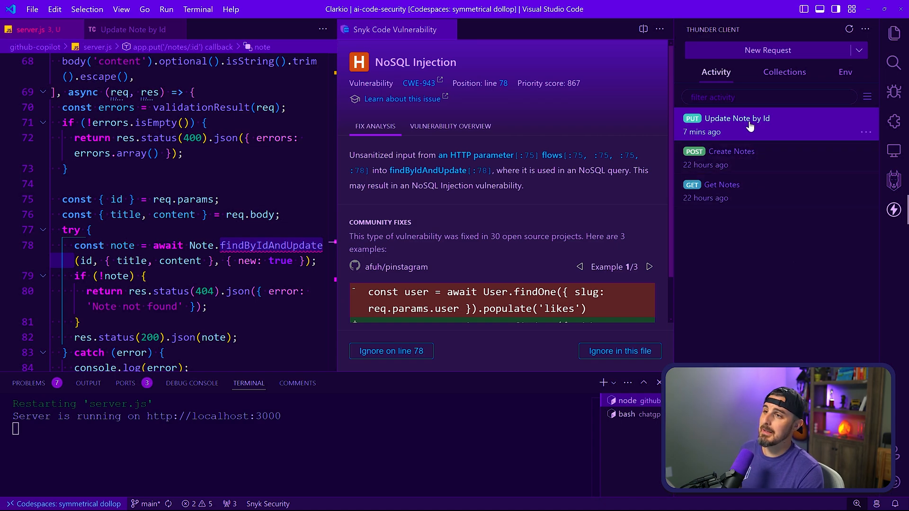
- Open the saved 'Update Note by Id' request, close the Snyk vulnerability details, and focus its JSON body
click(132, 29)
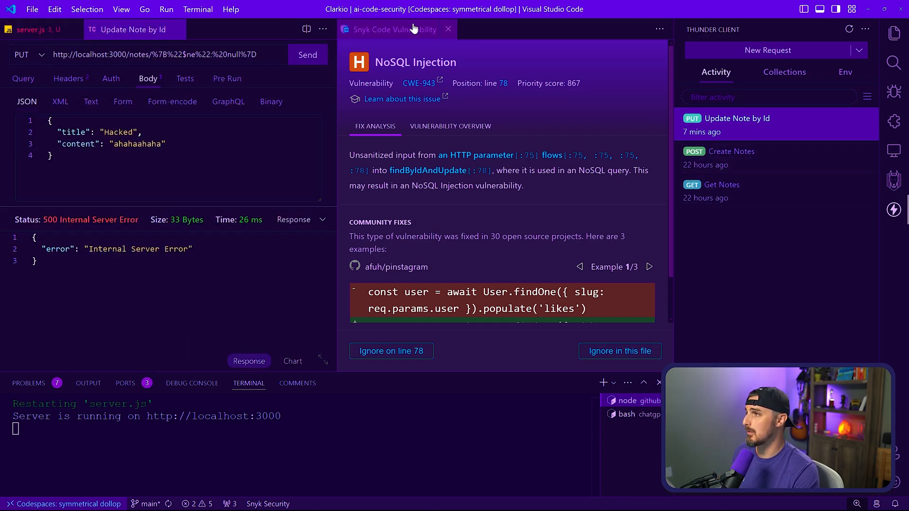
click(447, 29)
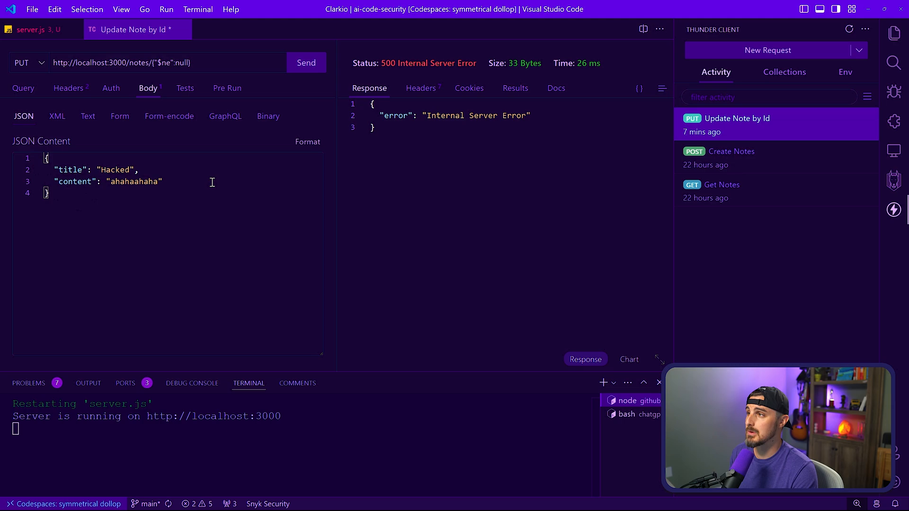
click(32, 29)
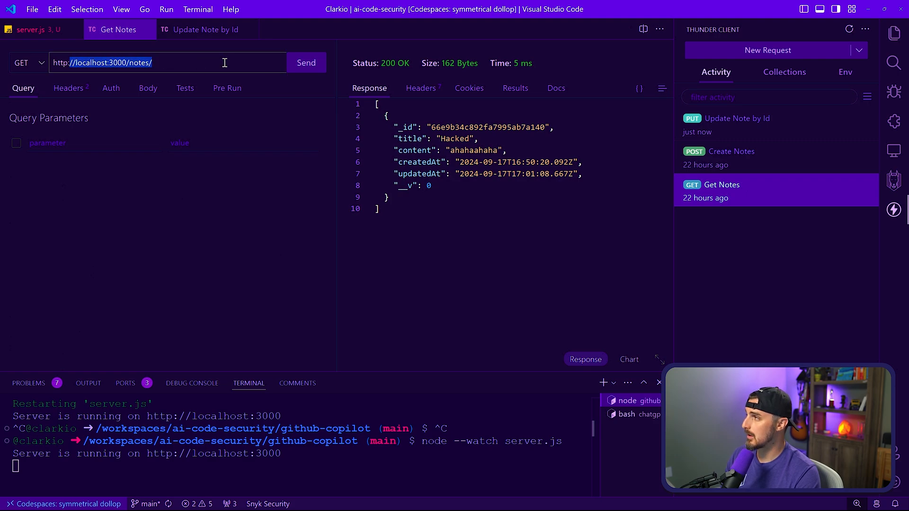
- Fetch notes, copy the note's _id, and edit the update request's content value
click(305, 62)
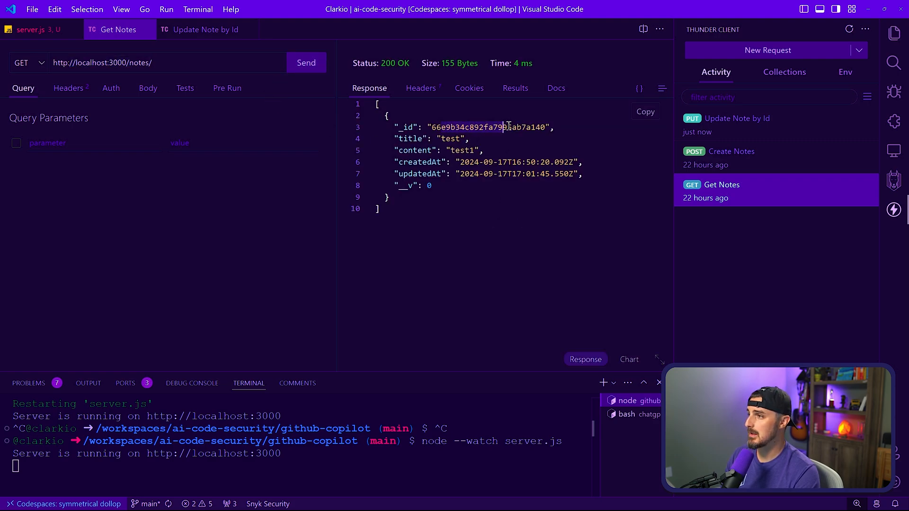
click(205, 30)
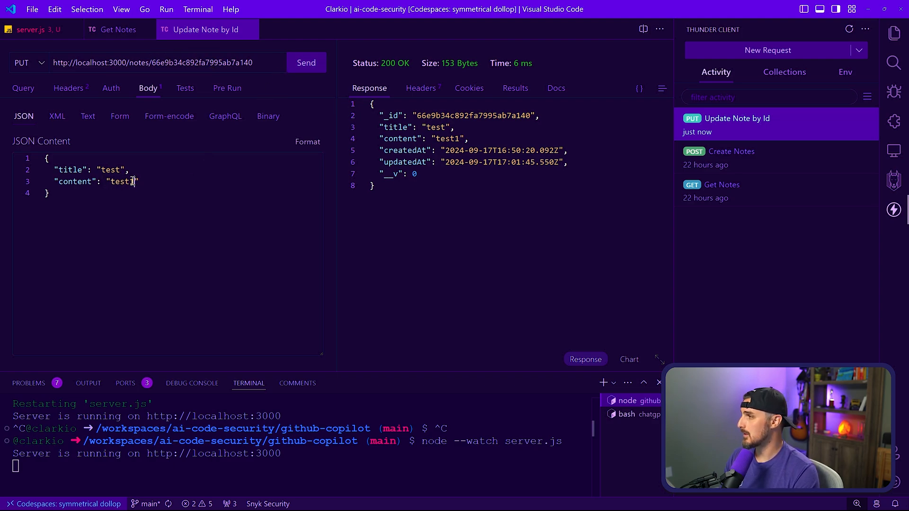
click(305, 63)
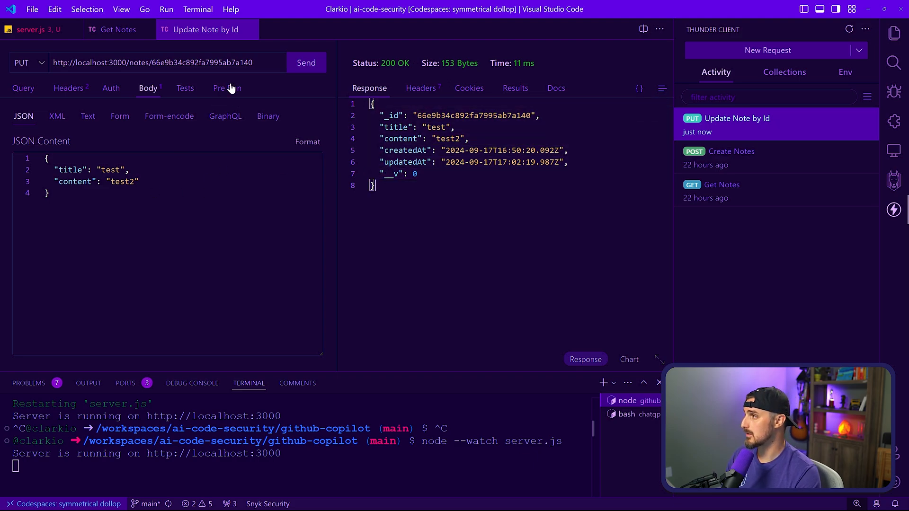
double_click(201, 63)
text({ "$ne": null })
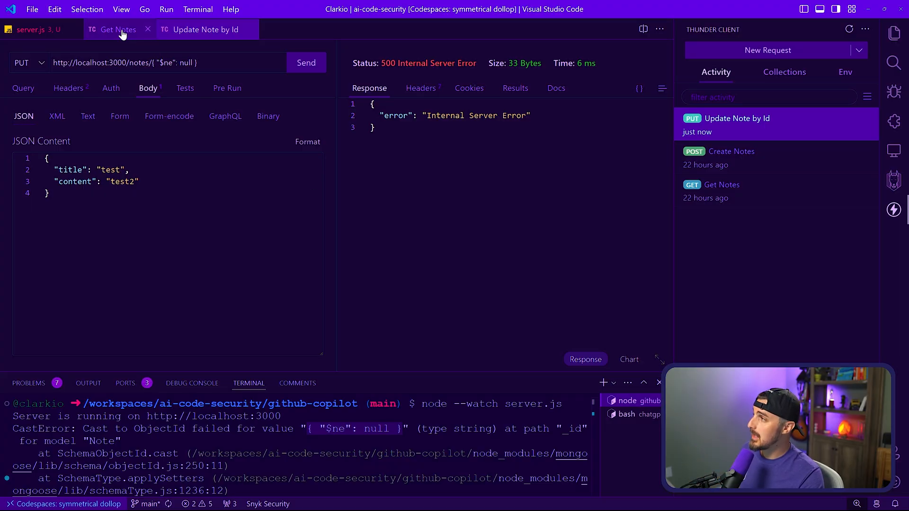
- Return to server.js and scroll to the findByIdAndUpdate call on line 78
click(29, 29)
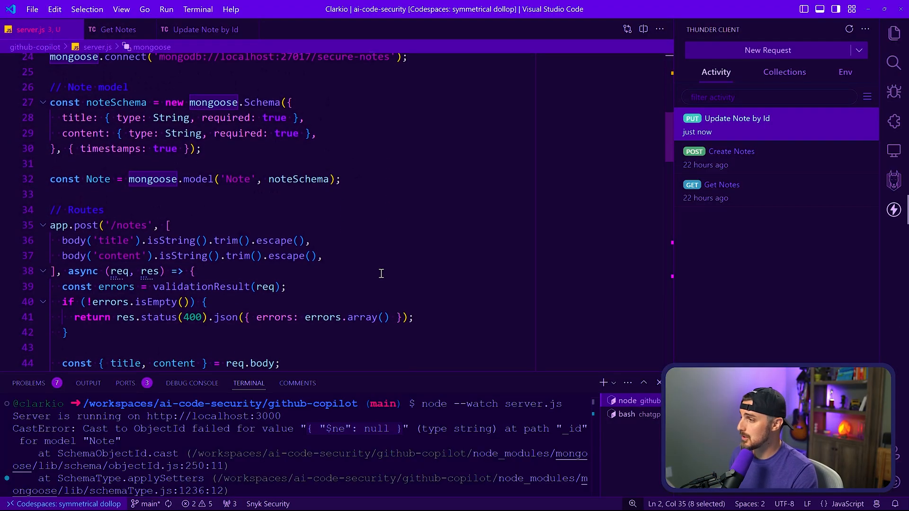
scroll(down, 3)
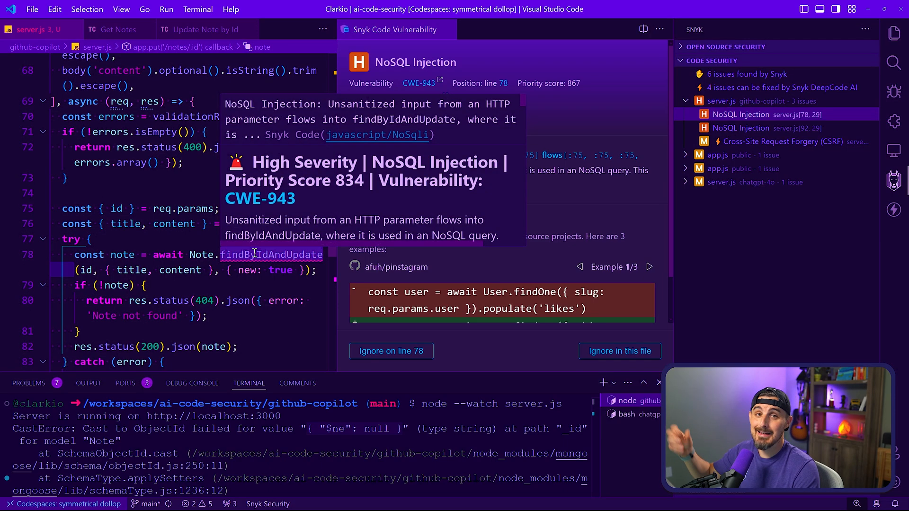
mouse_move(271, 255)
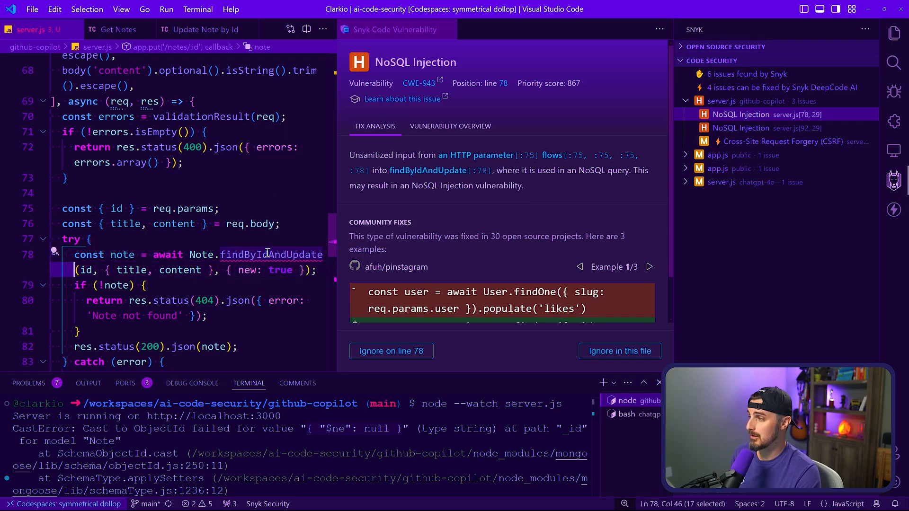
mouse_move(271, 255)
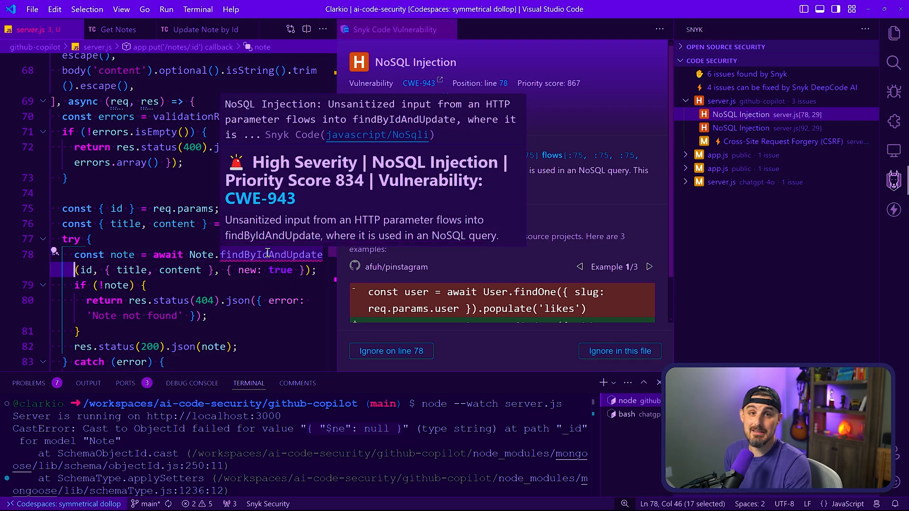